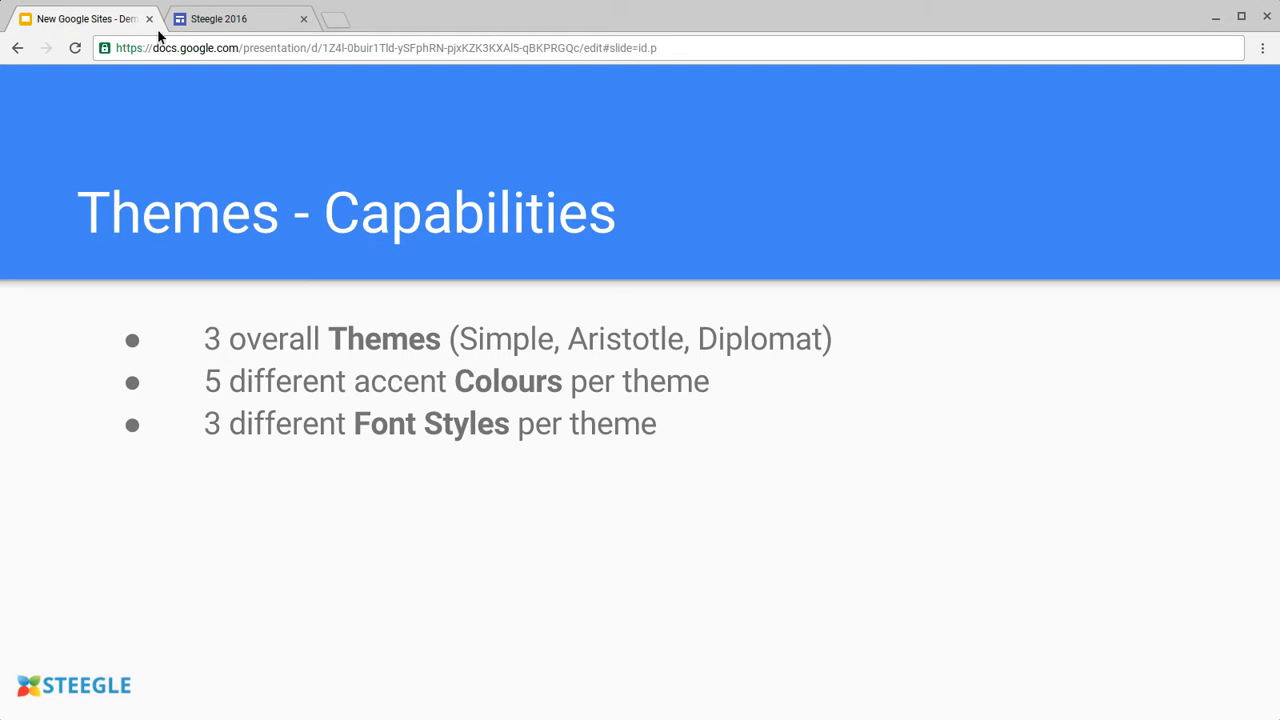
Step: Return to the Steegle 2016 site editor tab, where Simple is still applied
left_click(240, 18)
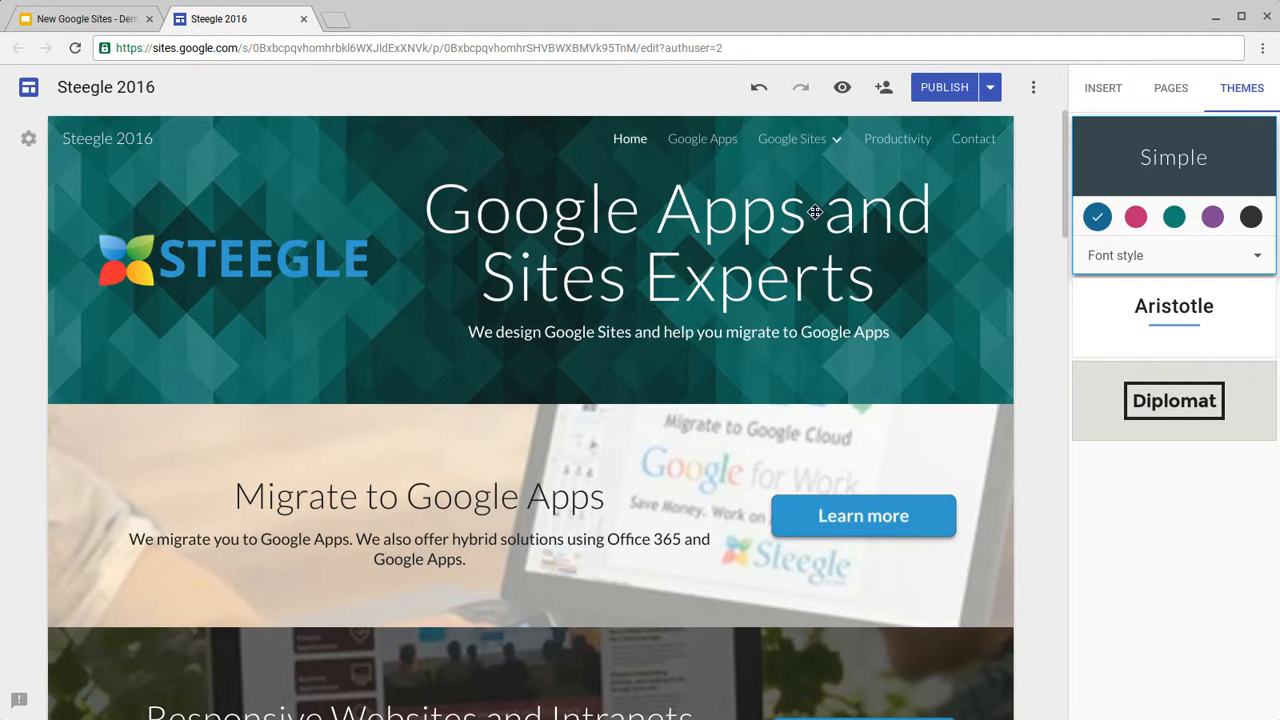
mouse_move(1136, 217)
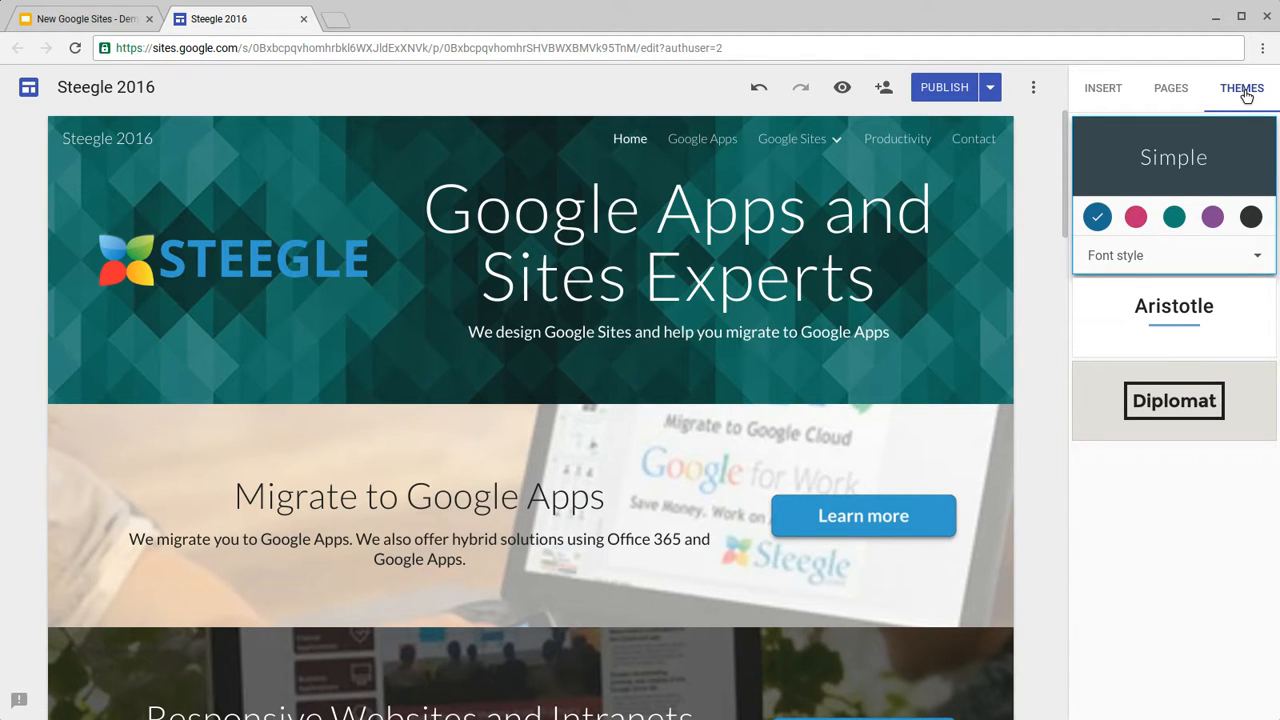
mouse_move(1240, 132)
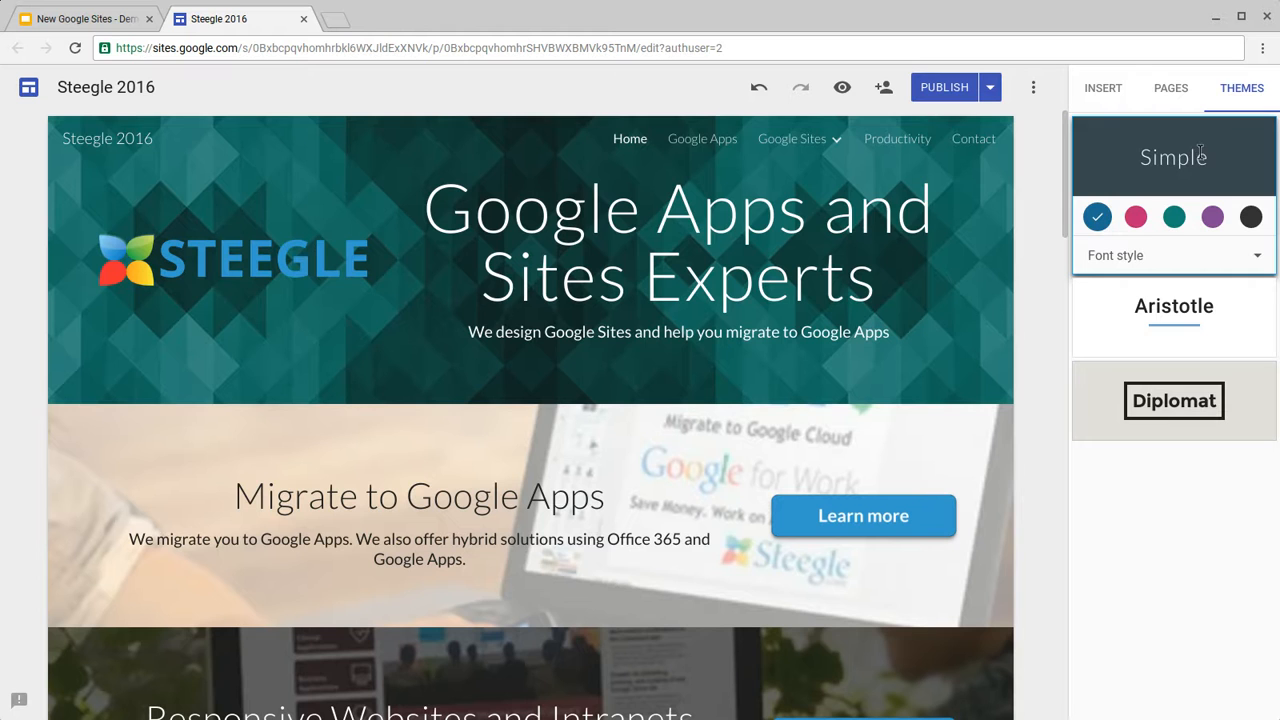
mouse_move(1035, 253)
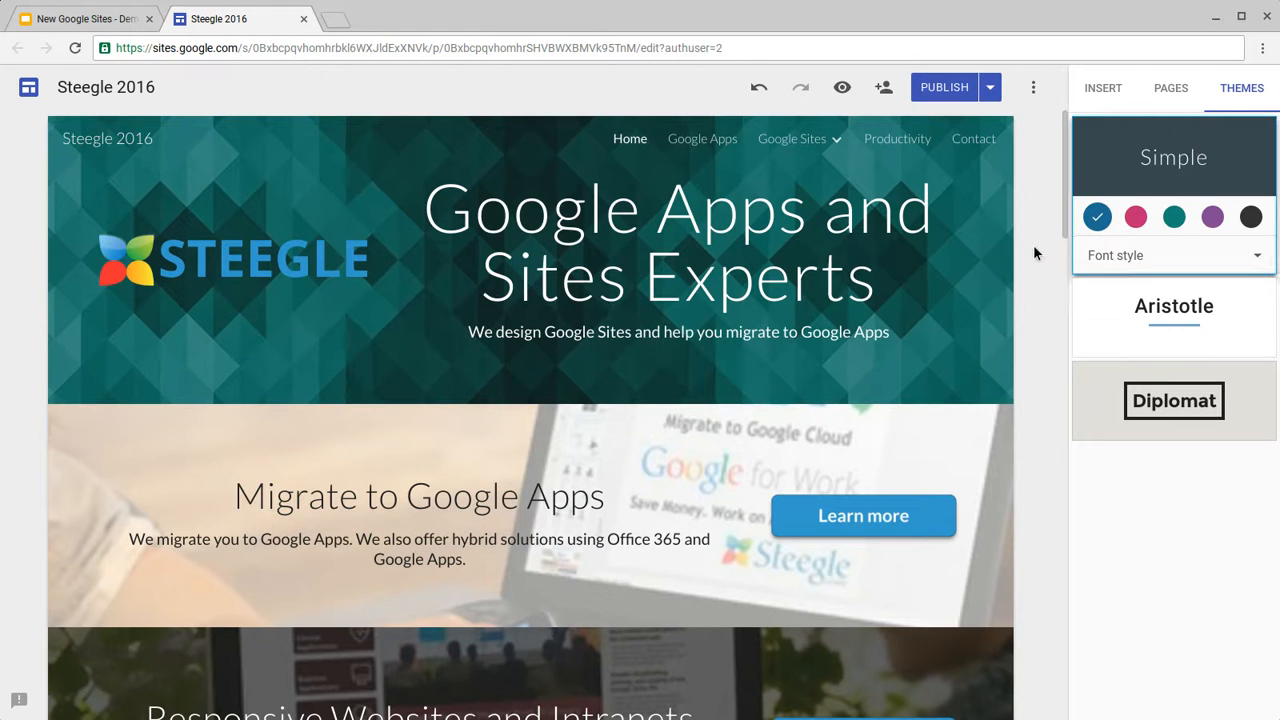
scroll("down", 3)
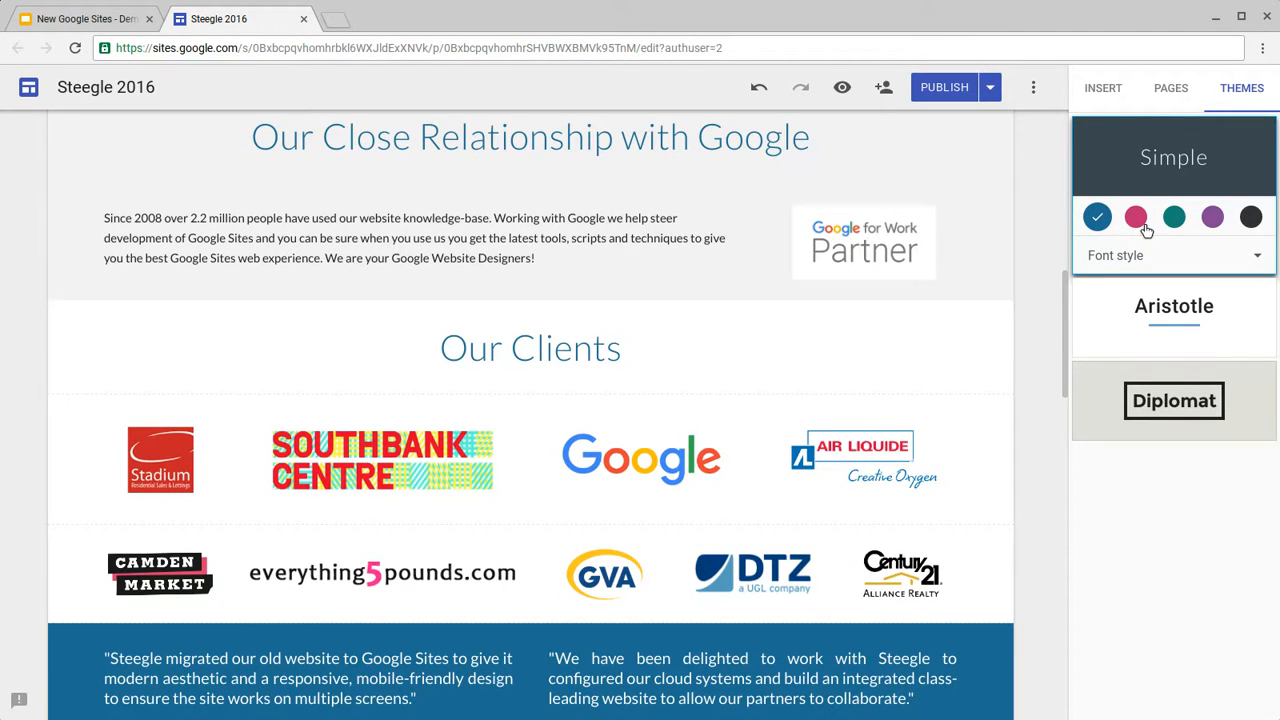
left_click(1135, 216)
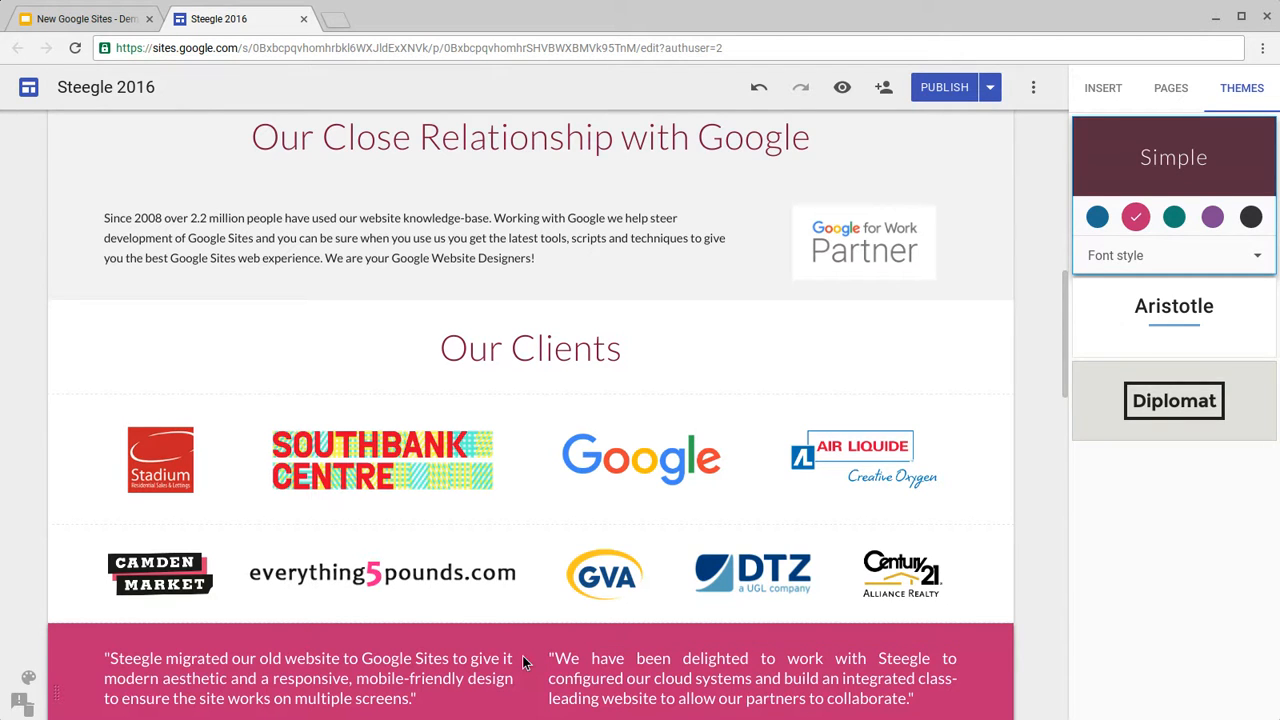
left_click(1174, 217)
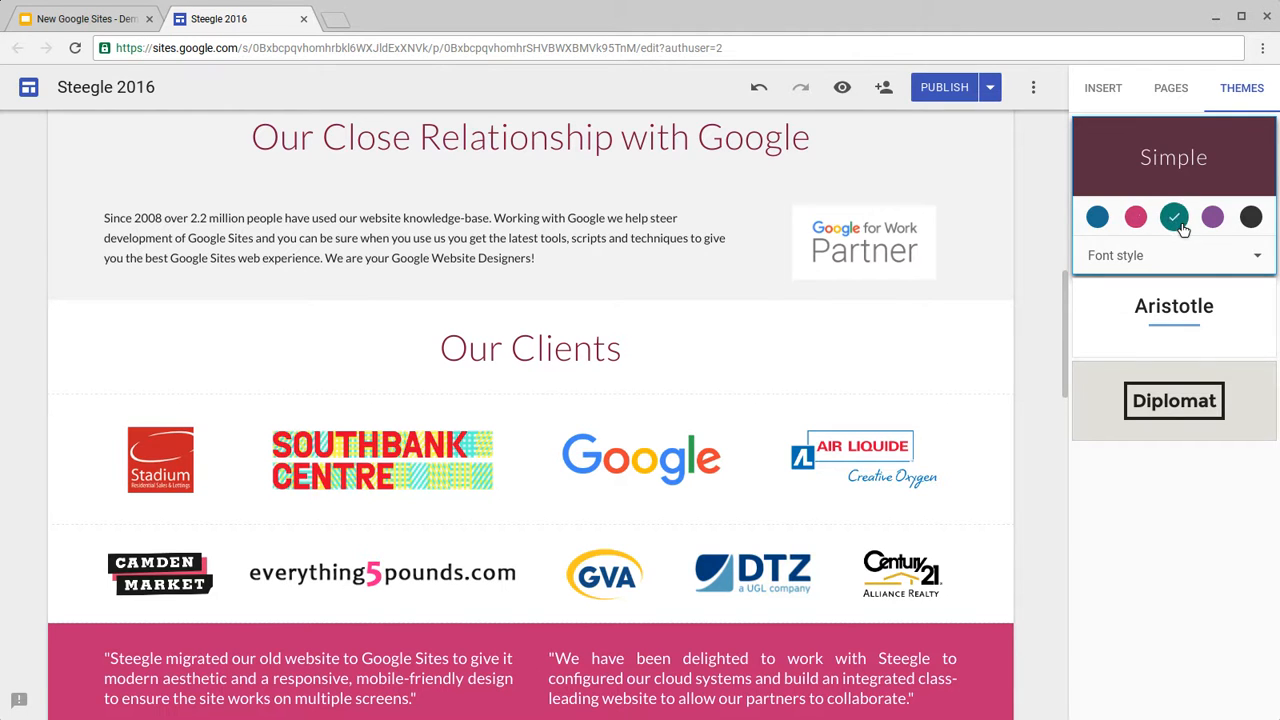
left_click(1212, 217)
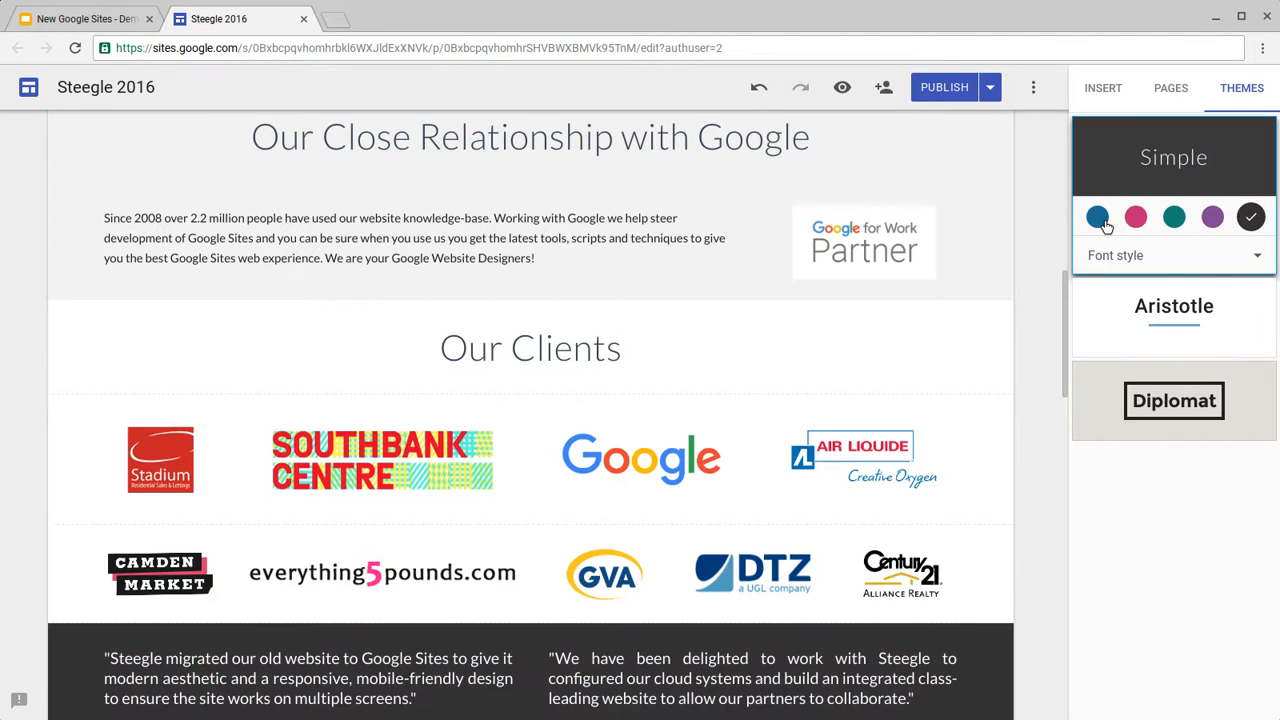
left_click(1097, 217)
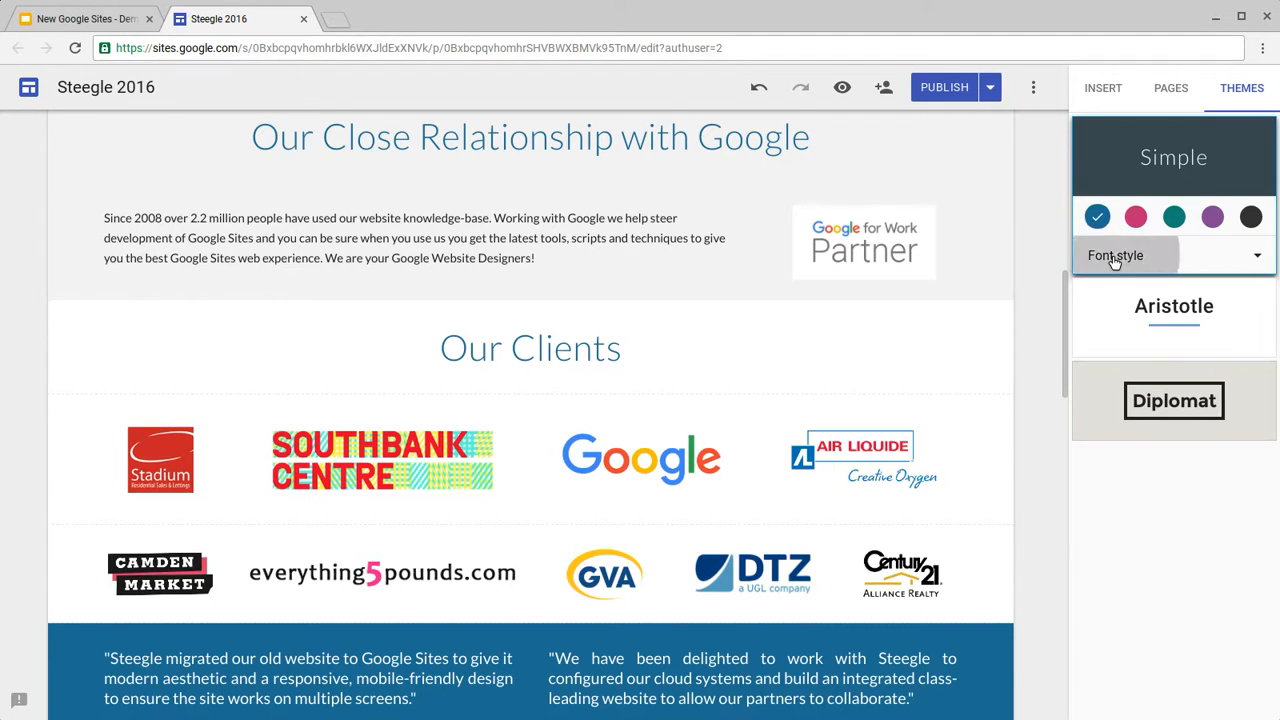
Step: Preview the Heavy font style for Simple and scroll down to the Aristotle theme card
left_click(1173, 255)
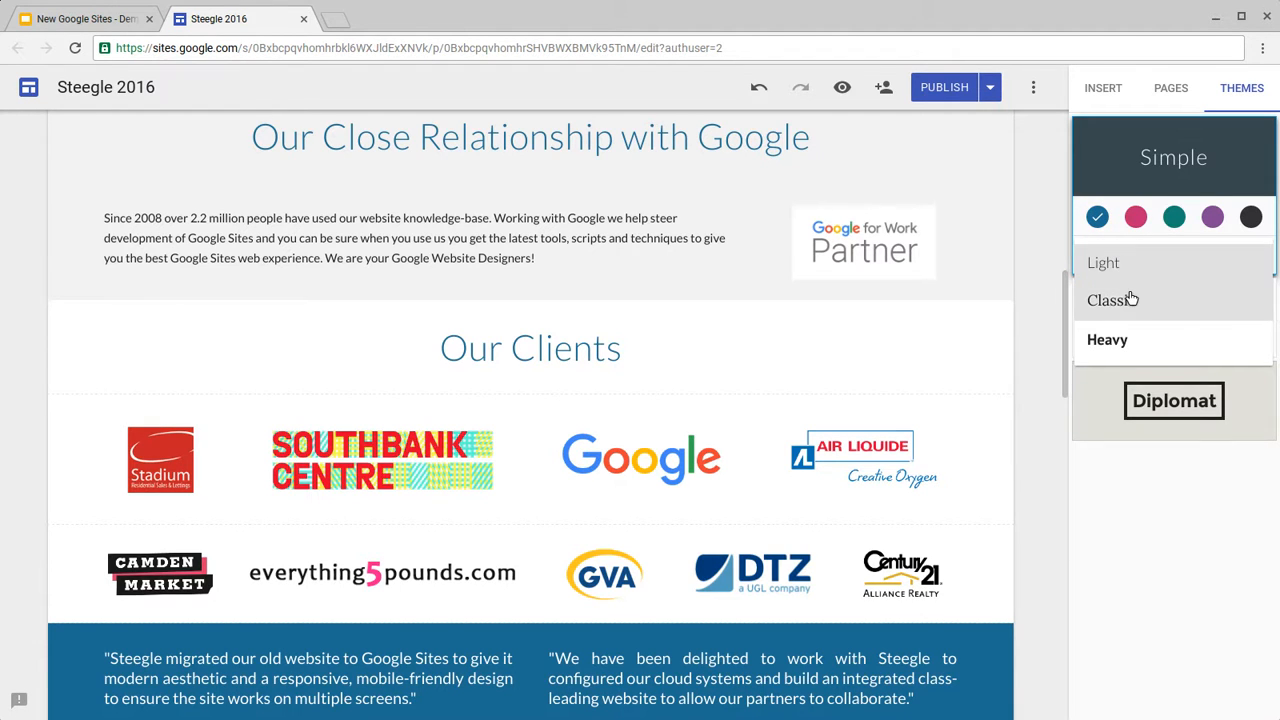
mouse_move(1113, 300)
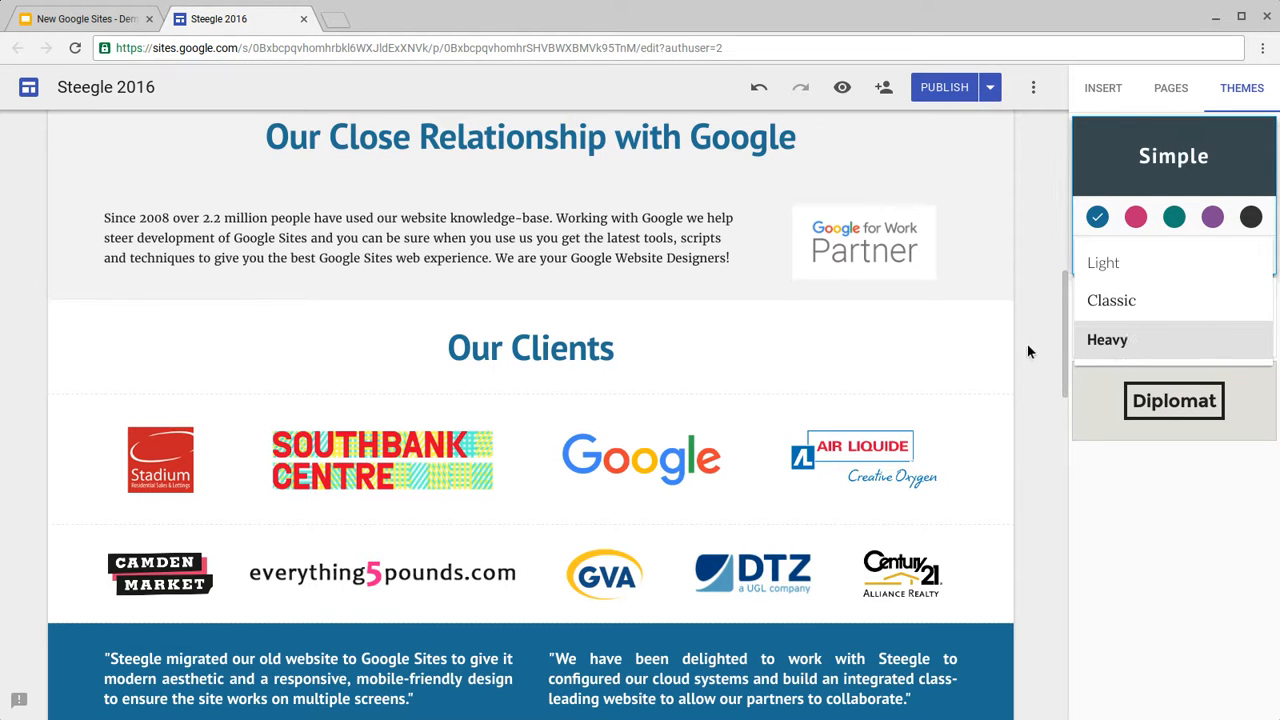
mouse_move(1077, 345)
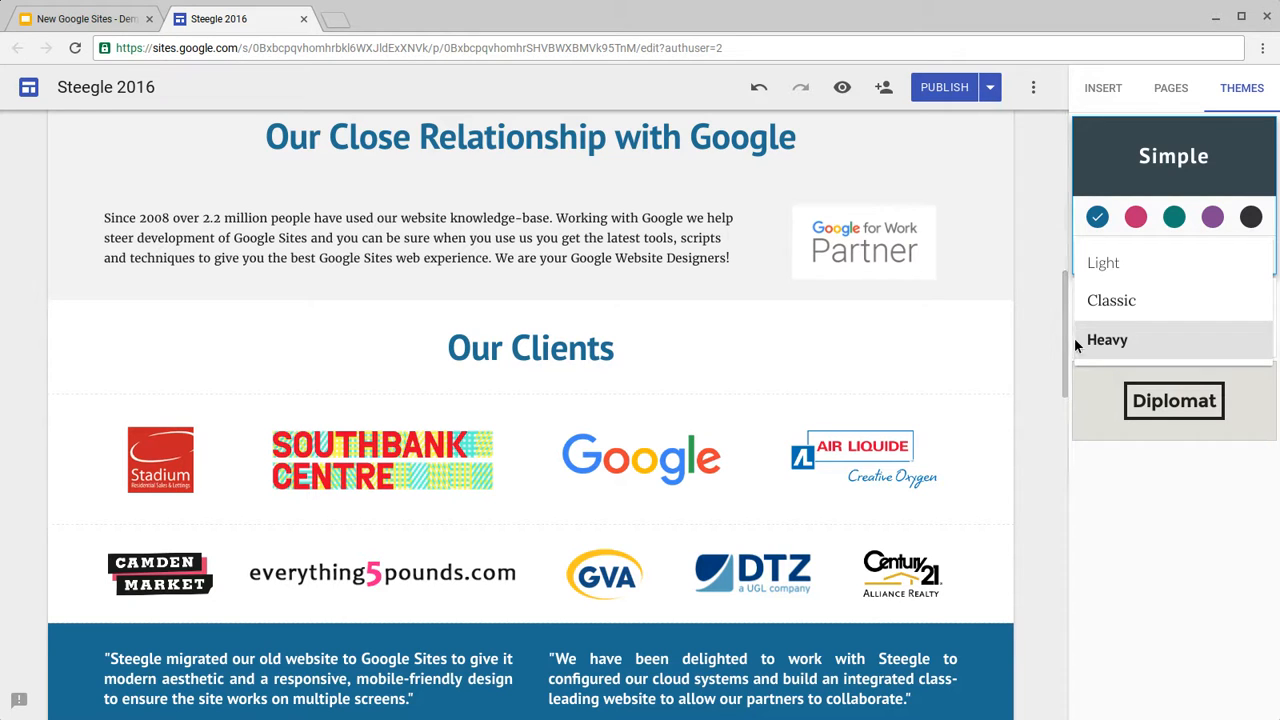
mouse_move(1107, 345)
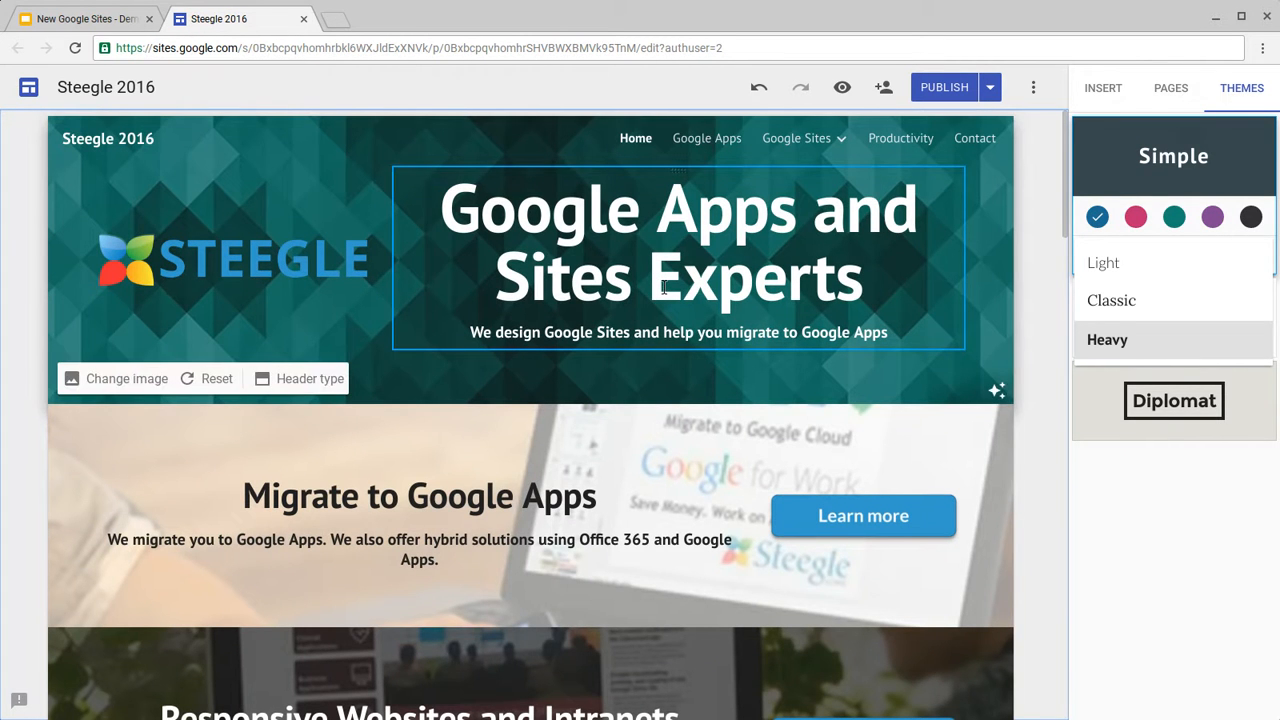
scroll("down", 3)
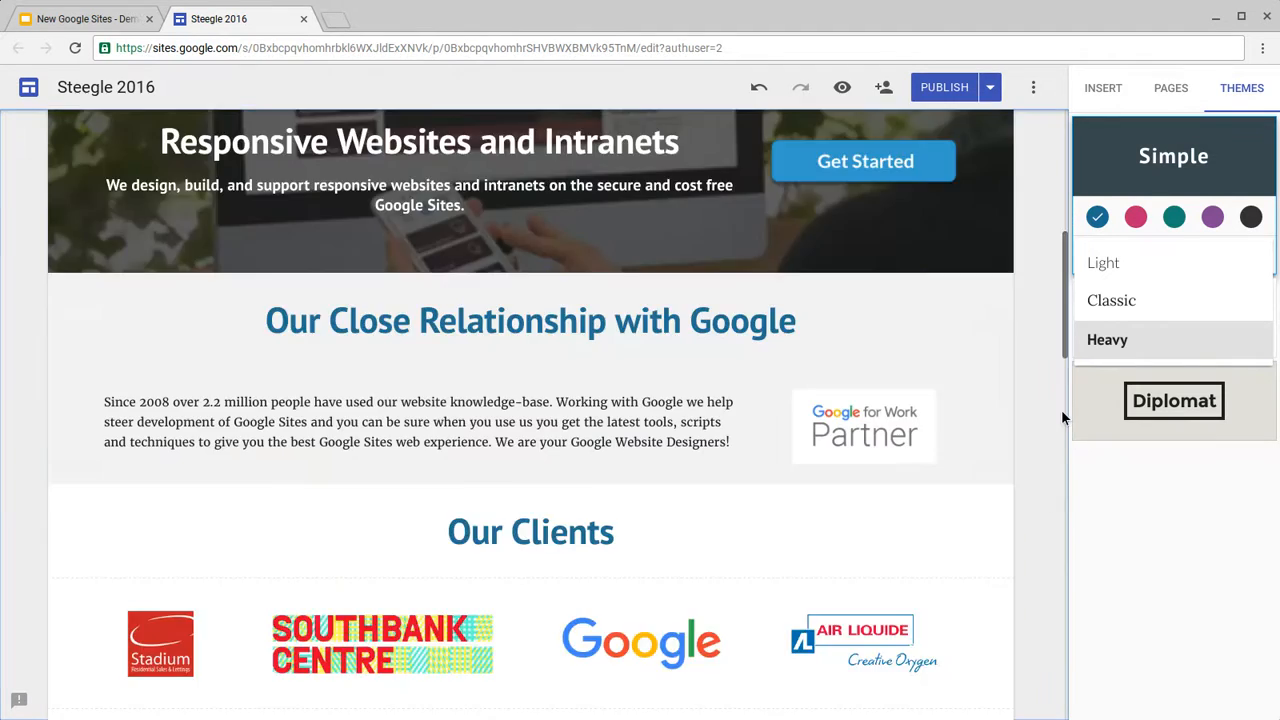
scroll("down", 3)
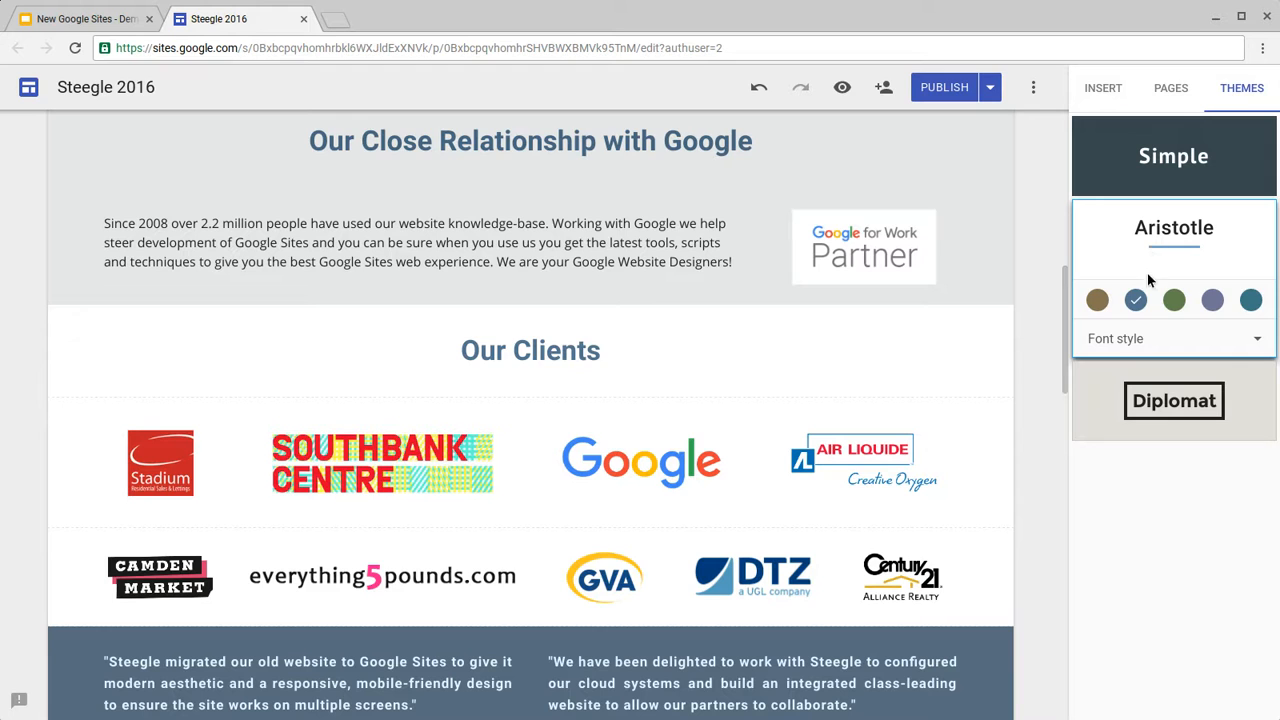
Step: Try Aristotle's brown and other accent swatches, then teal, ending back on blue
left_click(1097, 300)
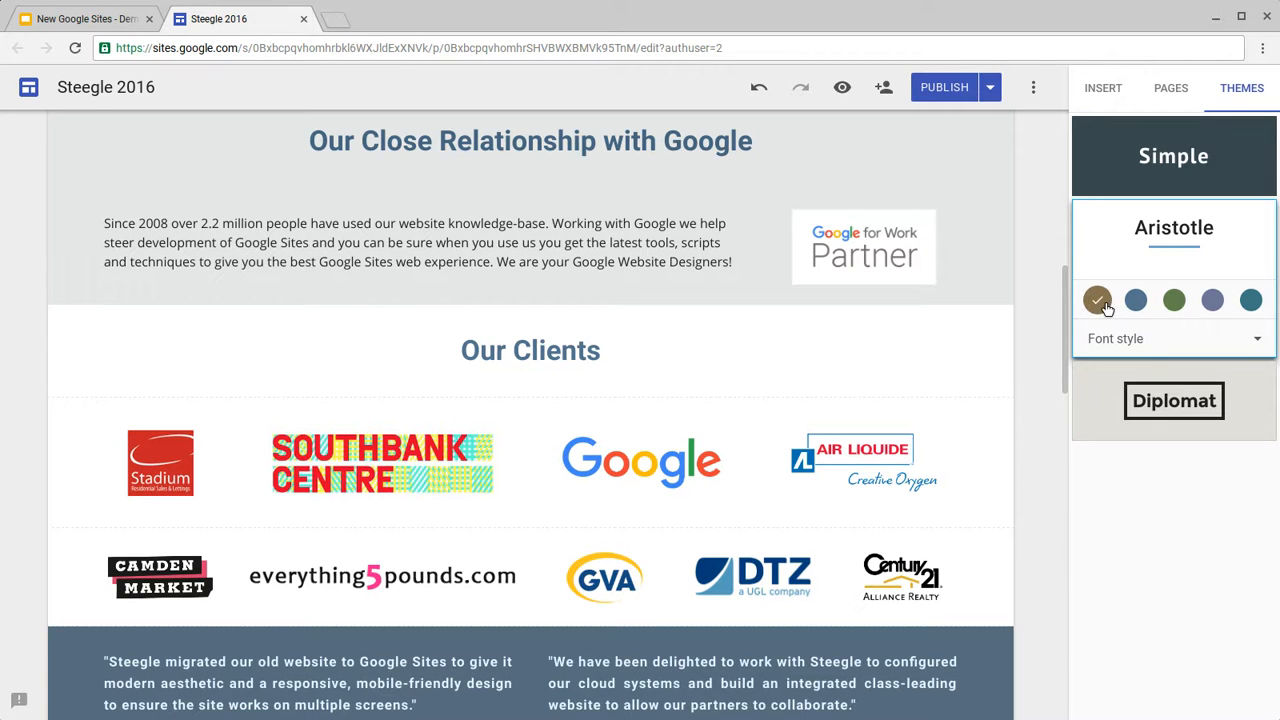
left_click(1098, 300)
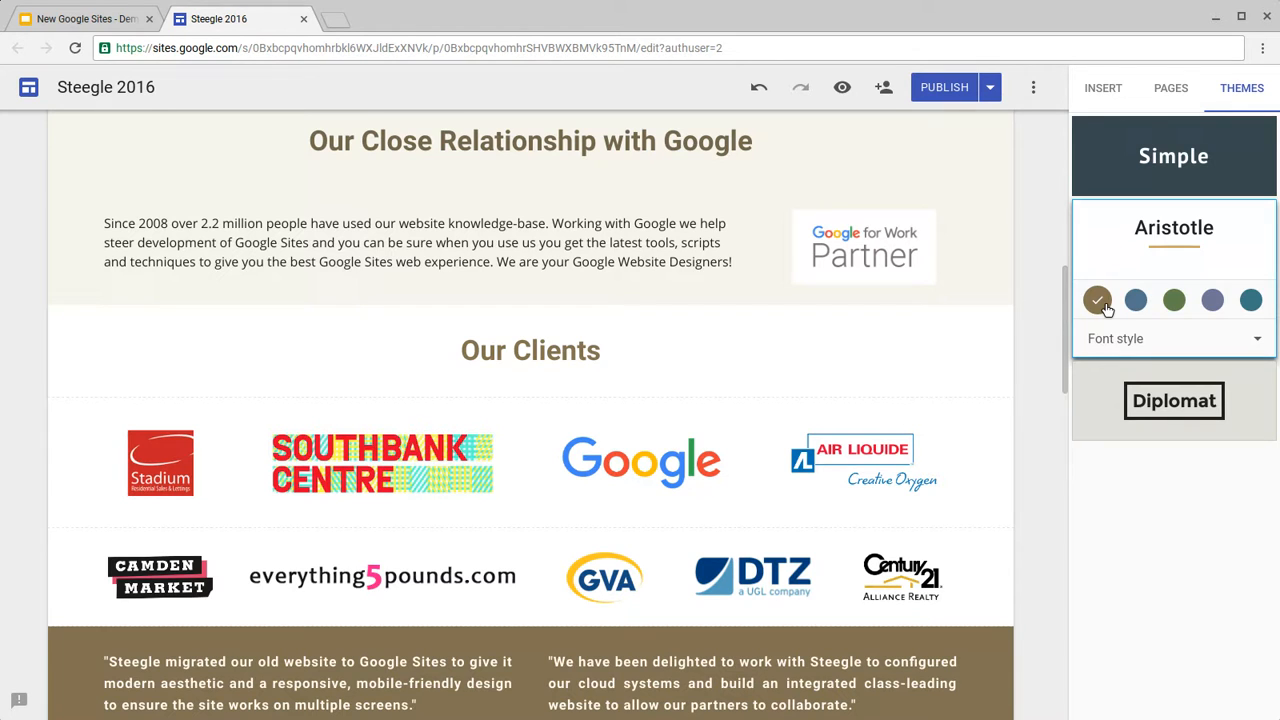
mouse_move(1186, 285)
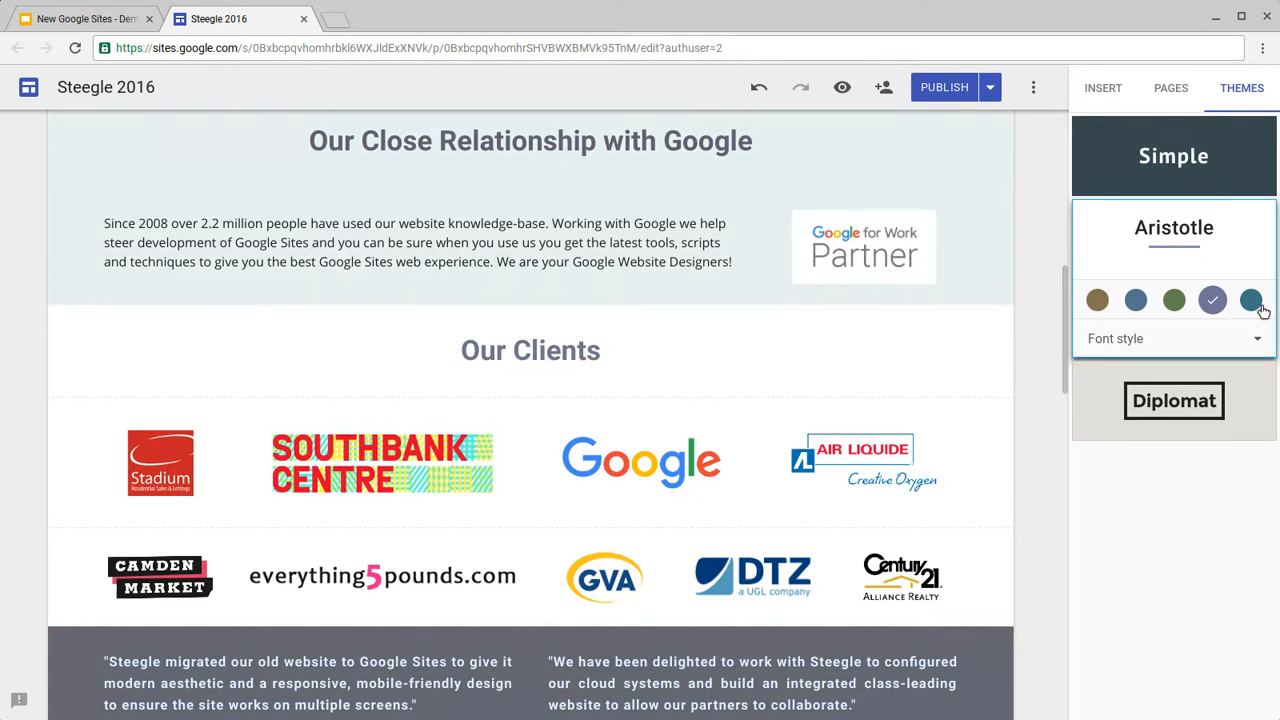
left_click(1251, 300)
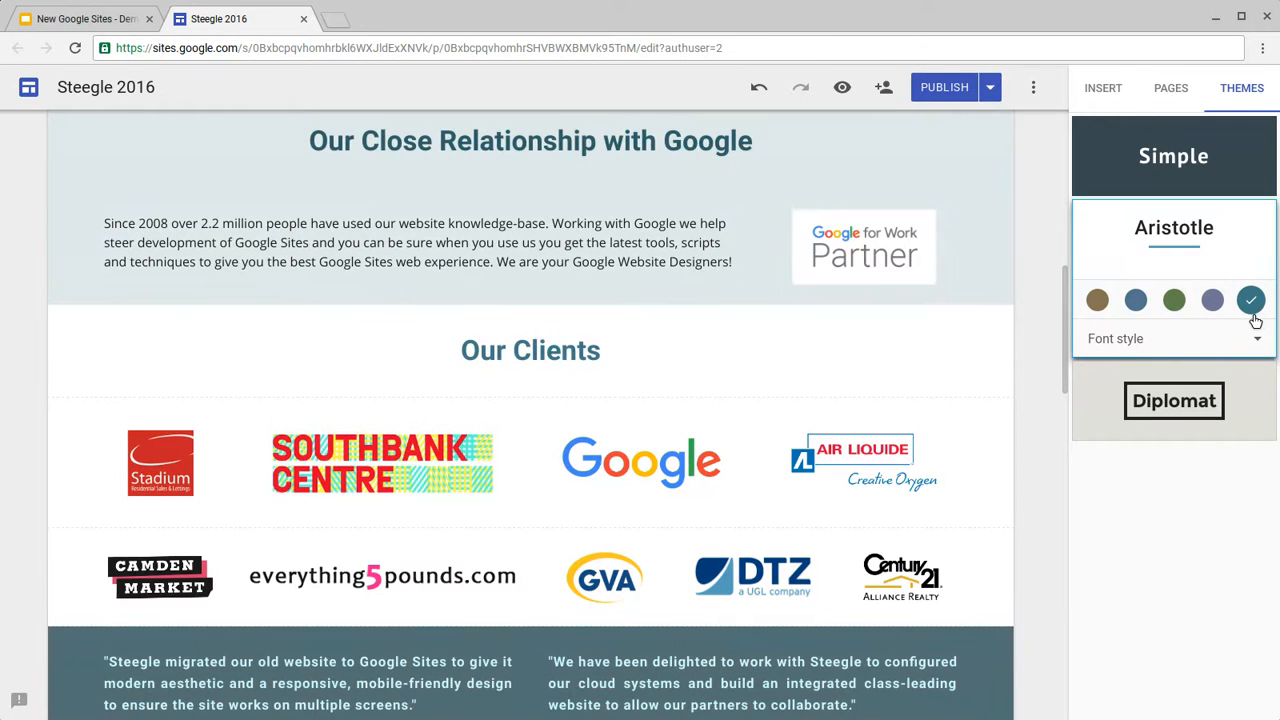
left_click(1135, 300)
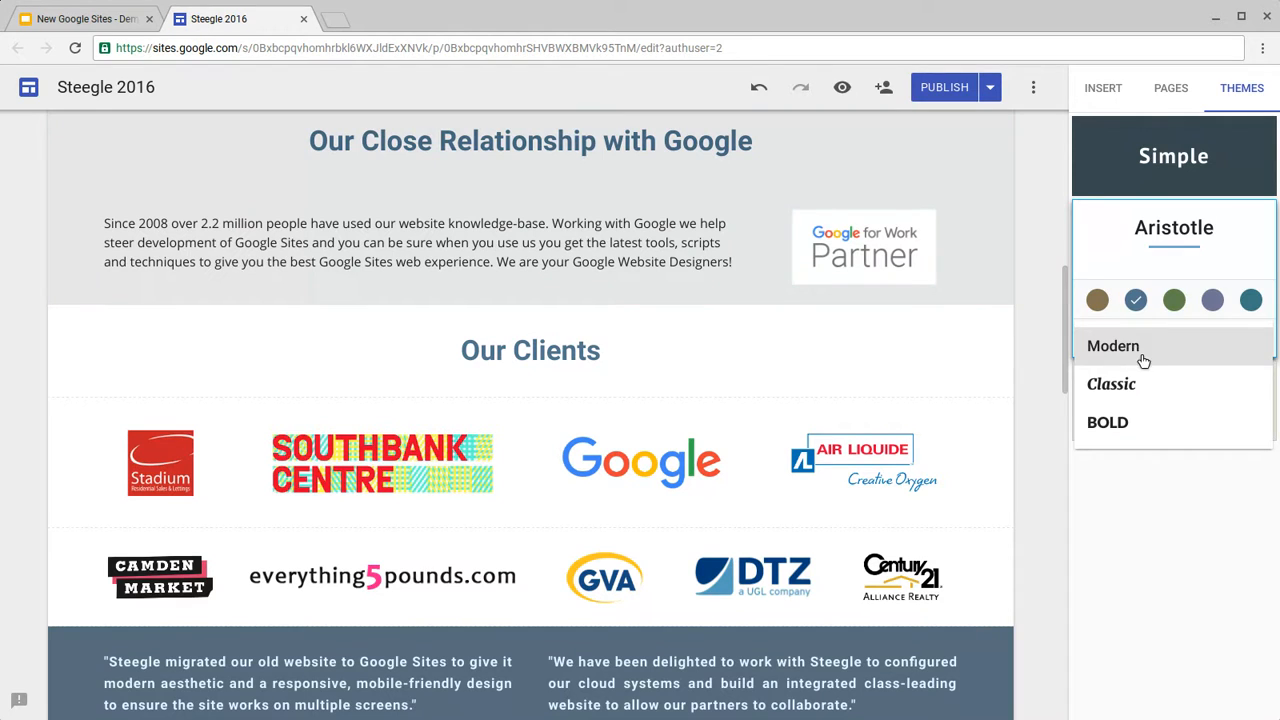
mouse_move(1143, 350)
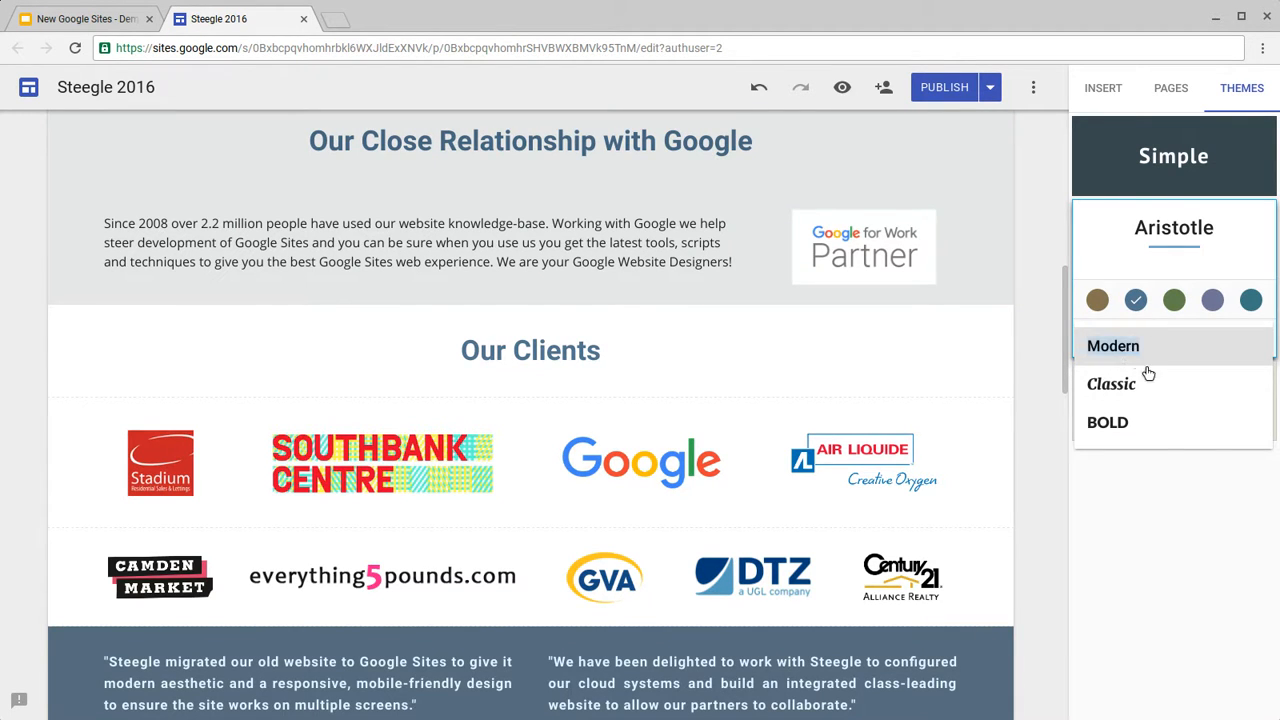
Step: Settle on an Aristotle font style, then scroll the Themes panel to the Diplomat card
left_click(1113, 345)
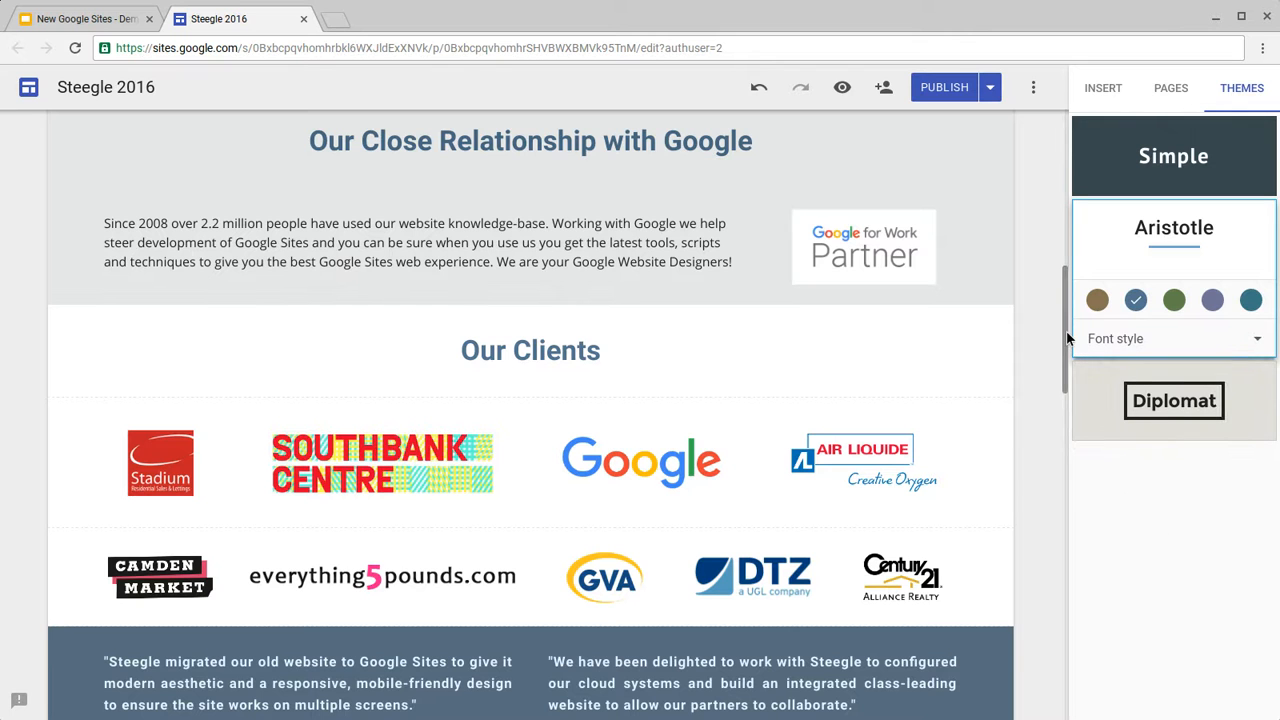
scroll("up", 3)
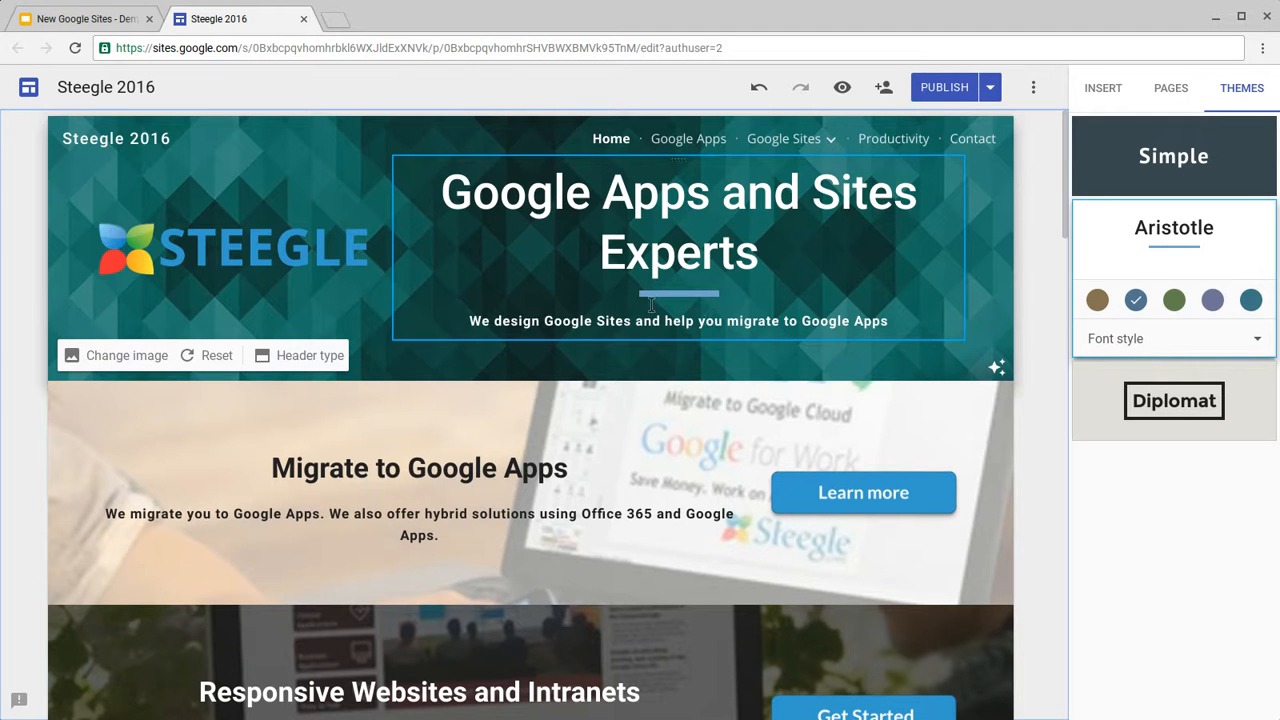
mouse_move(730, 235)
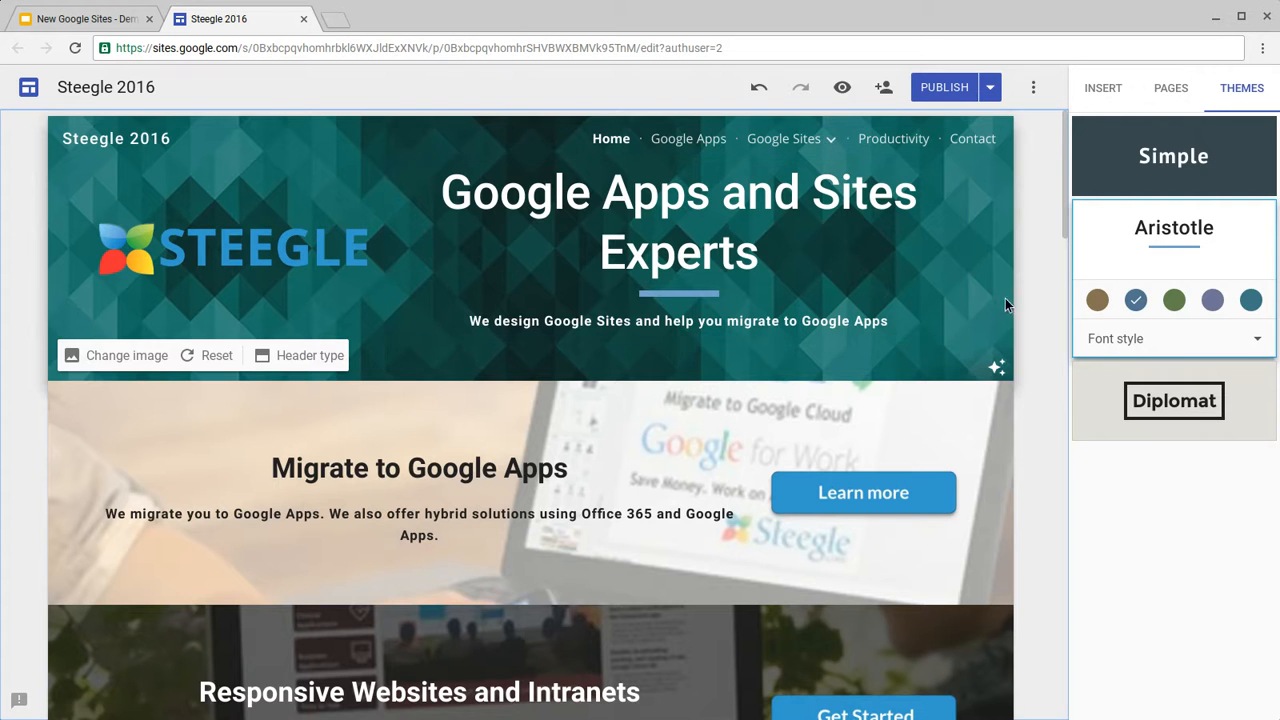
mouse_move(1065, 230)
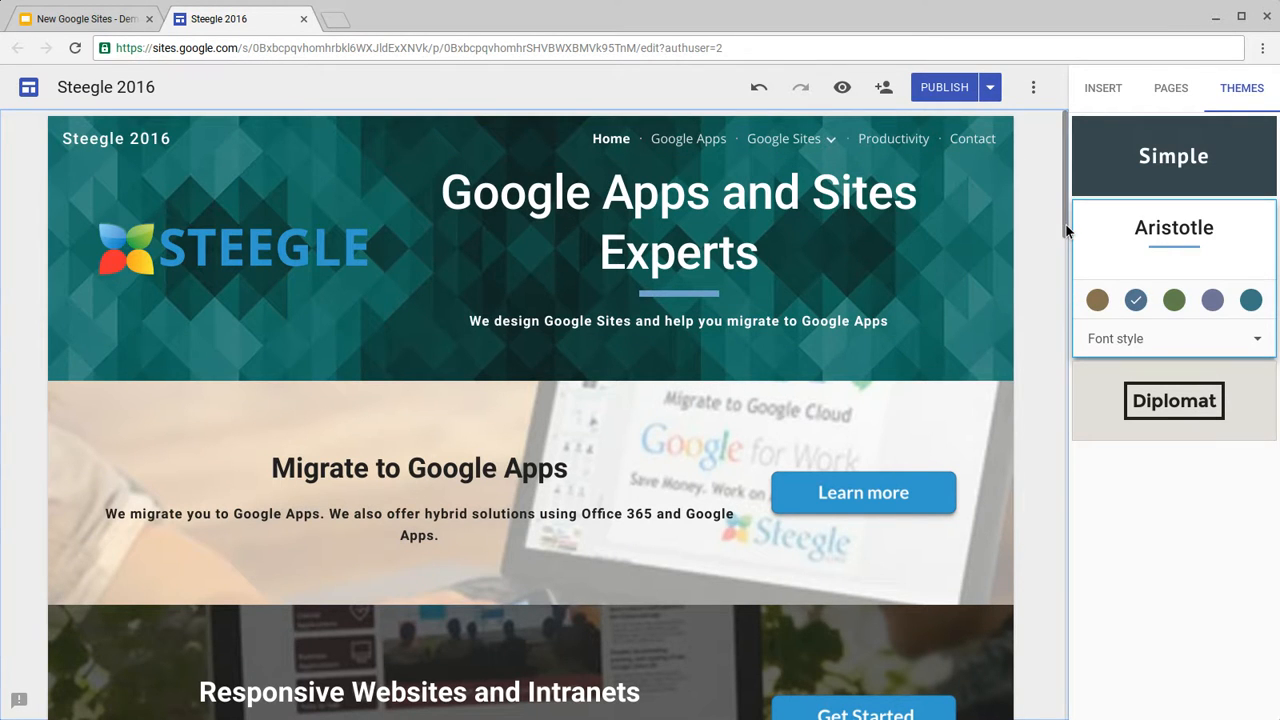
scroll("down", 3)
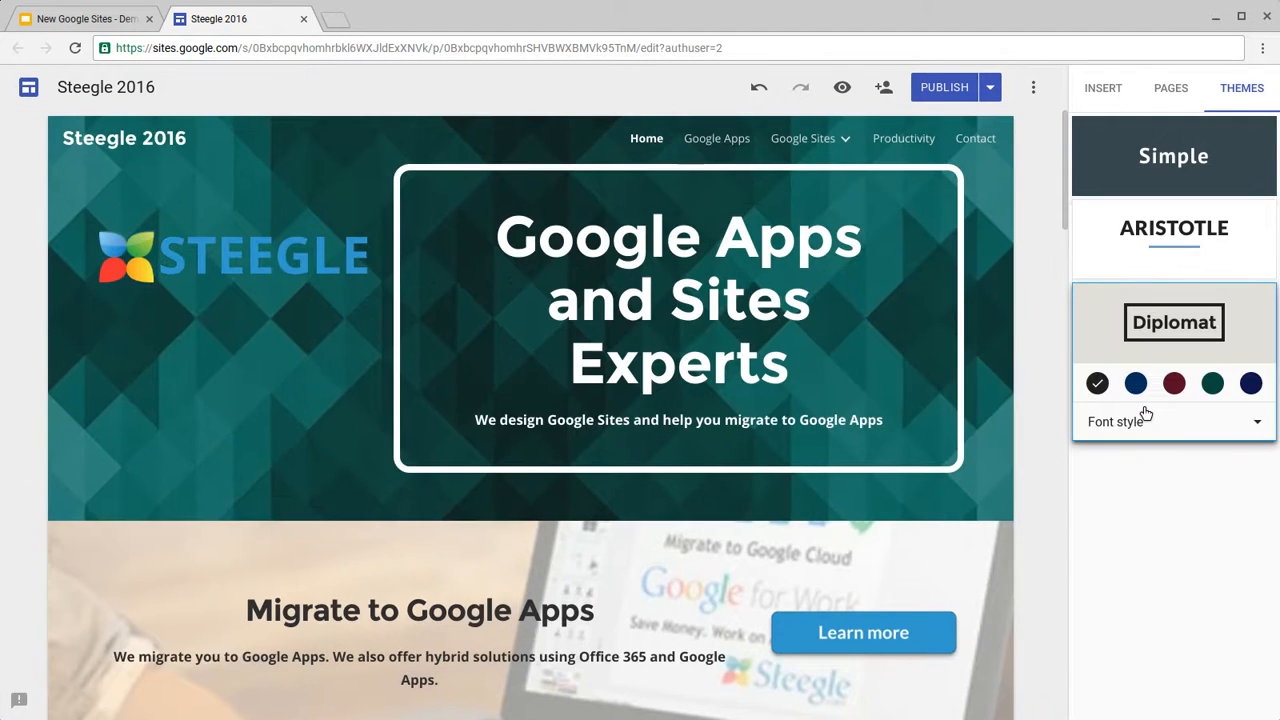
Step: Select the header title and recolour the Diplomat theme navy, then maroon
left_click(679, 300)
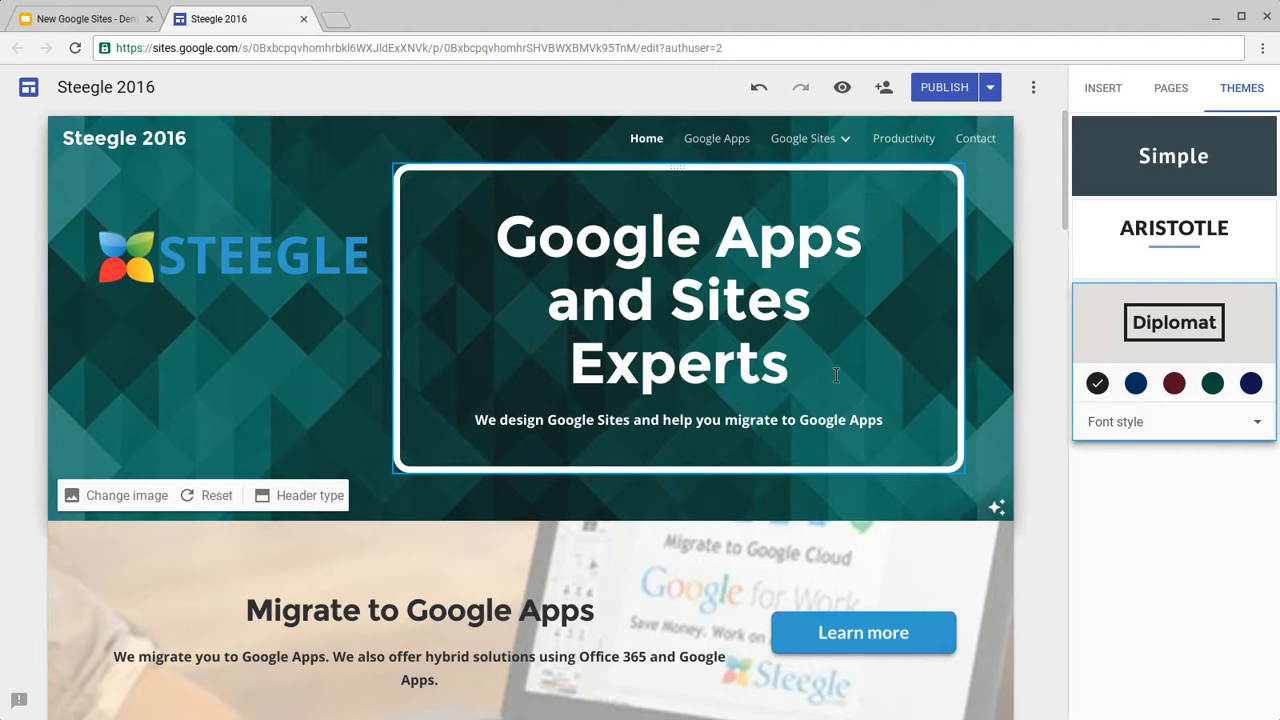
mouse_move(875, 360)
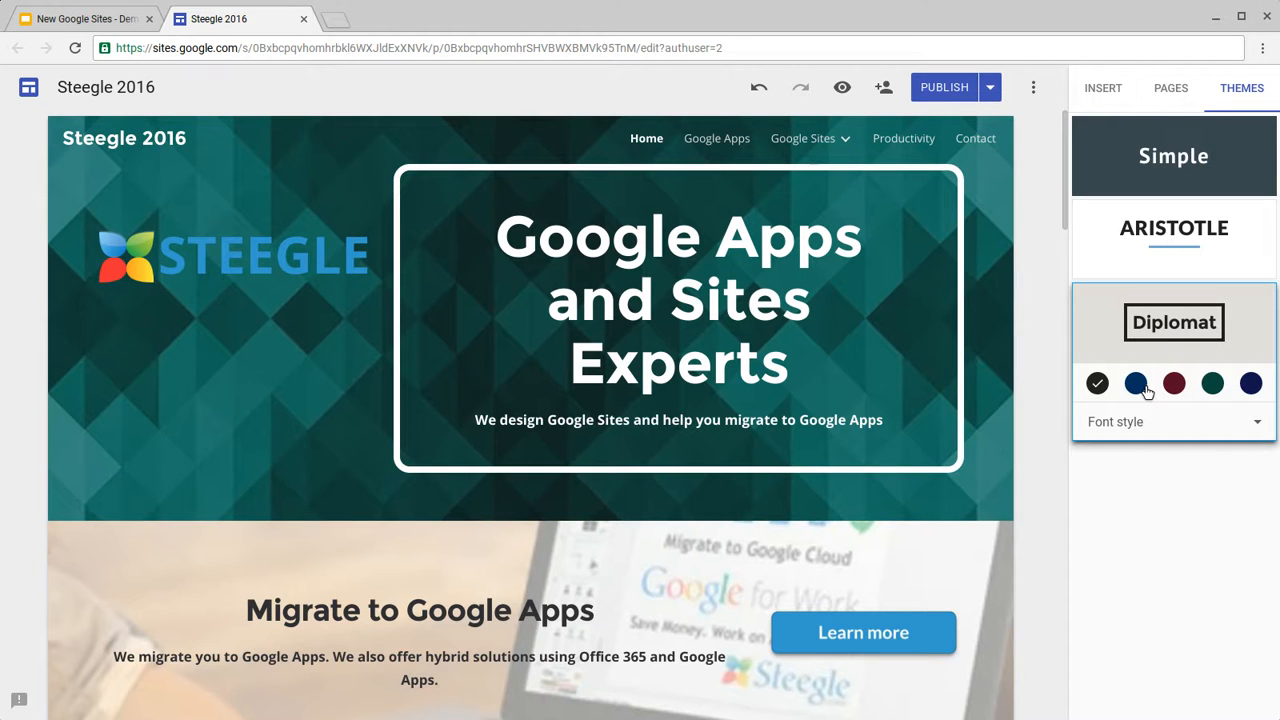
left_click(1135, 383)
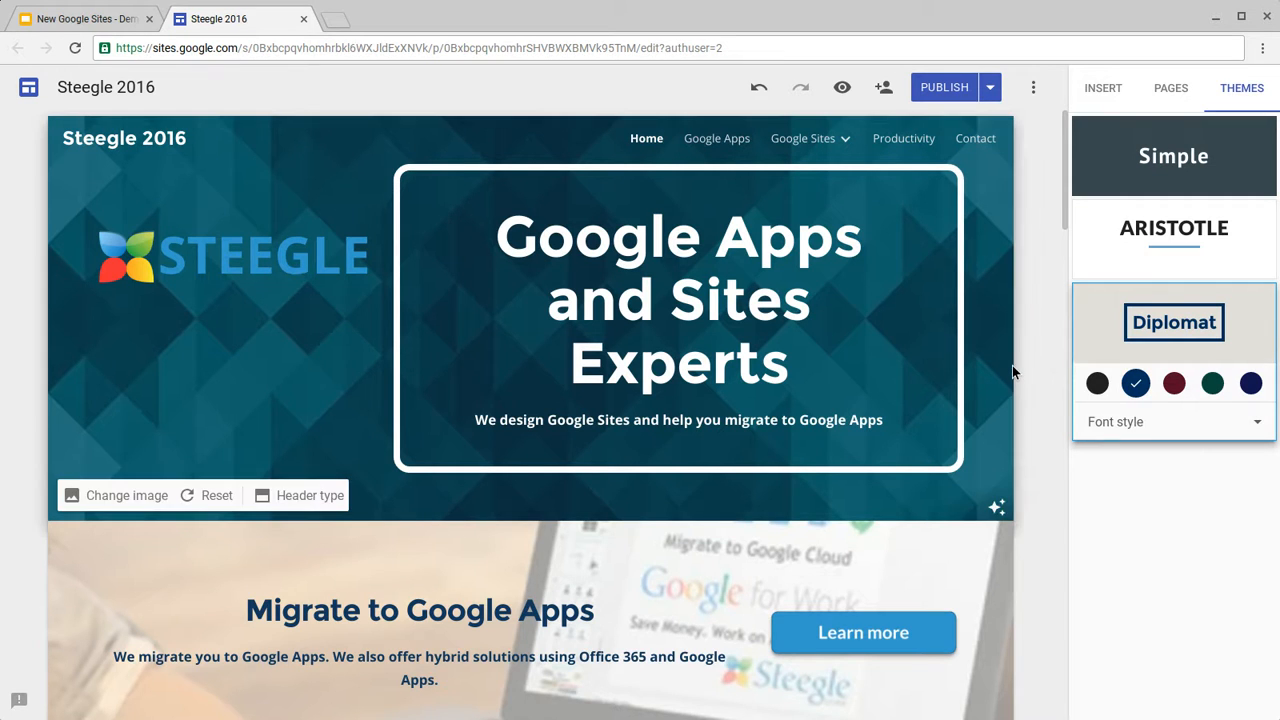
left_click(1174, 383)
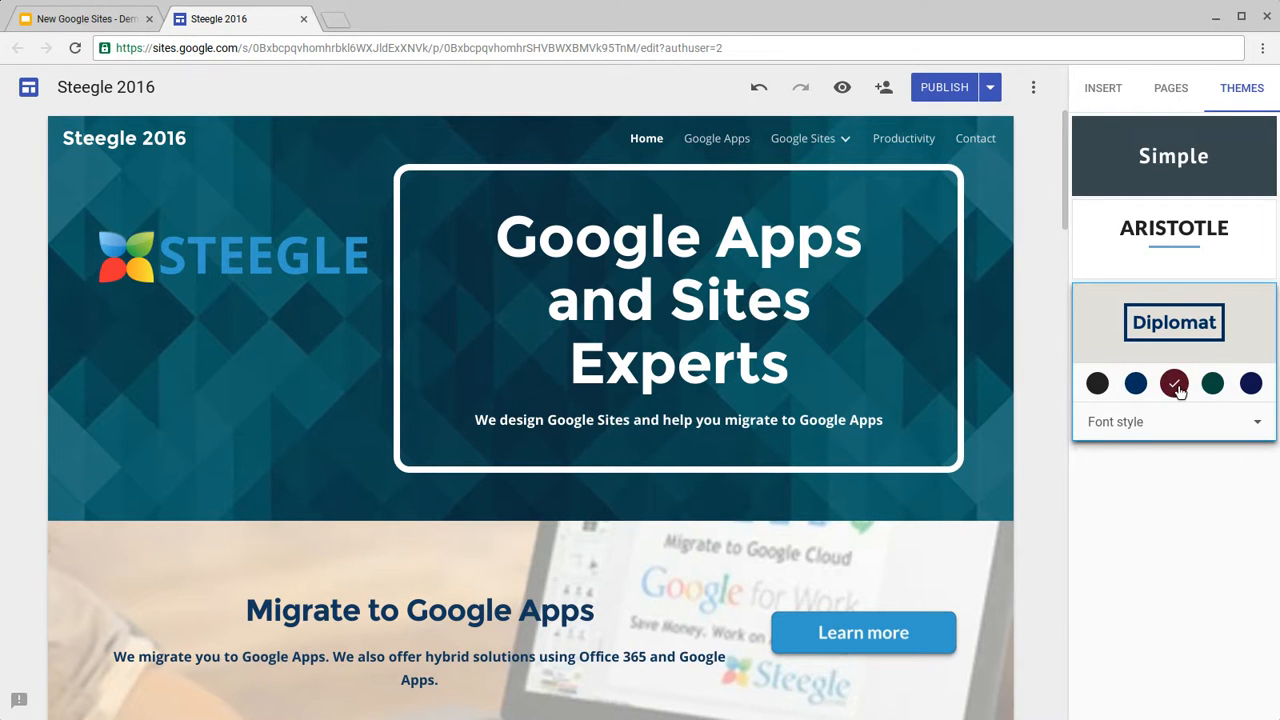
left_click(1174, 383)
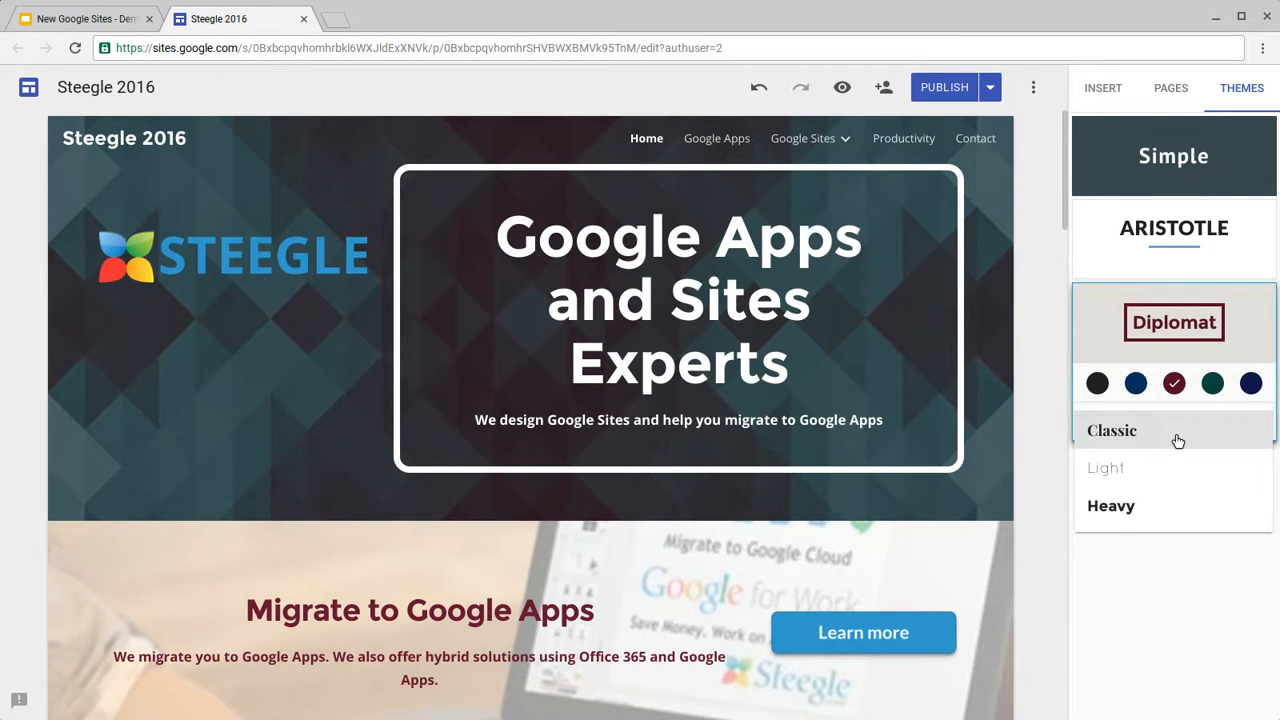
Step: Preview a Diplomat font style, then scroll down the Themes panel toward Aristotle
left_click(1106, 468)
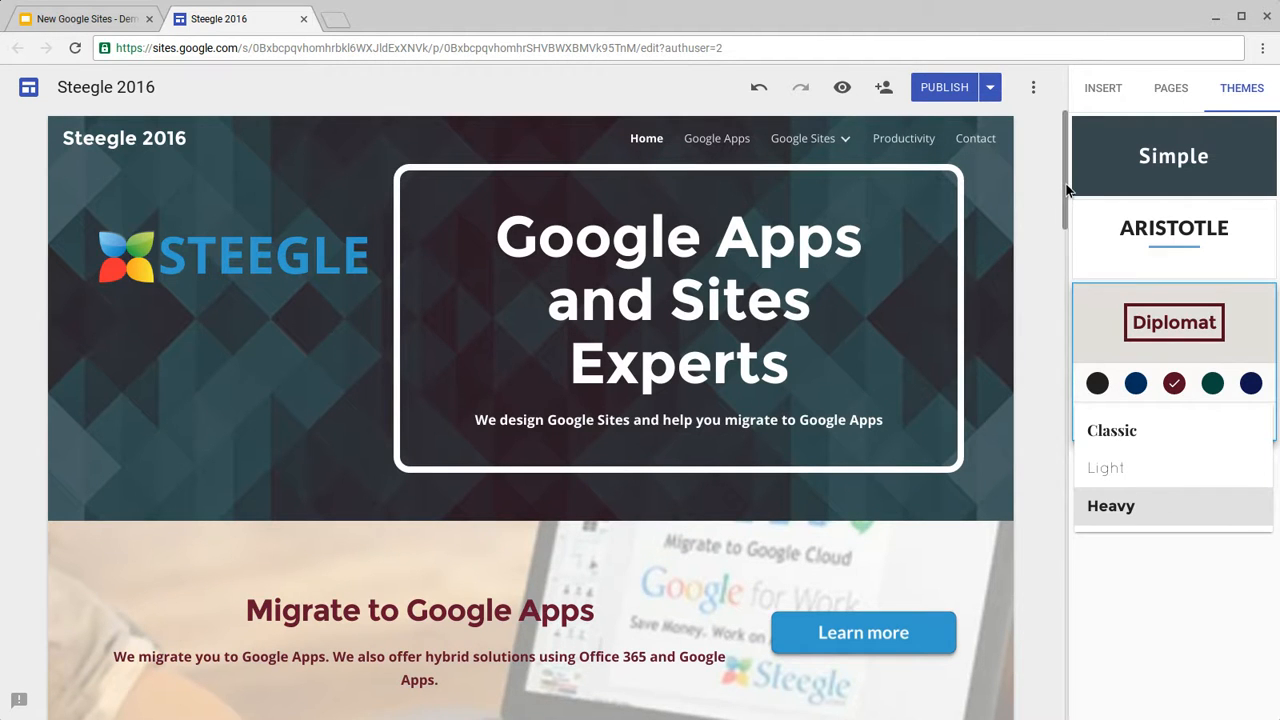
scroll("down", 3)
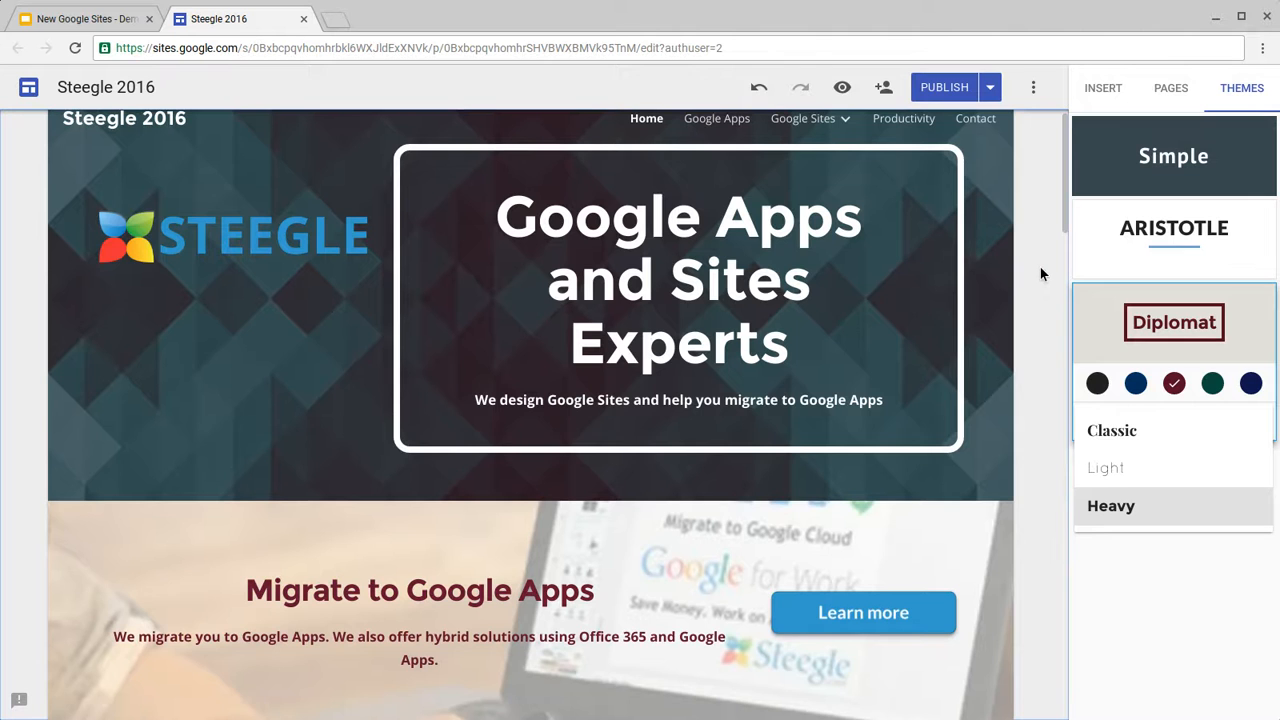
scroll("down", 3)
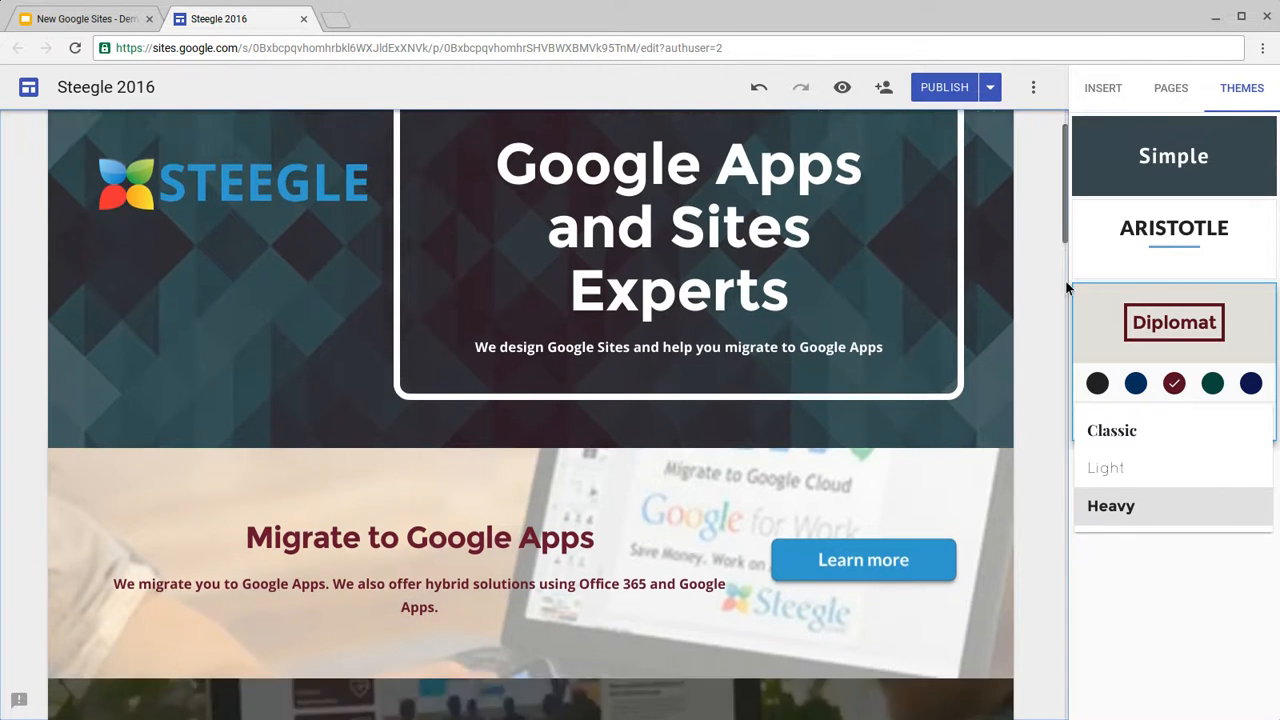
scroll("down", 3)
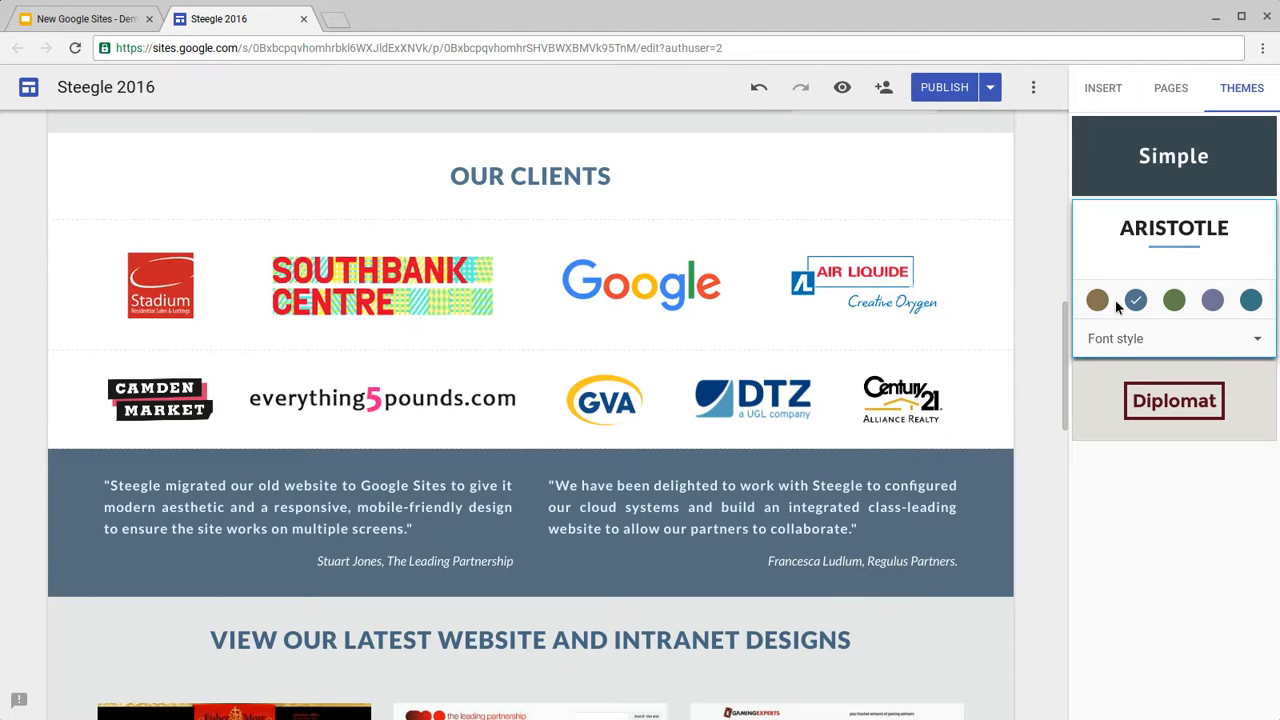
Step: Open Aristotle's font style list of Modern, Classic and Bold to pick Bold
left_click(1170, 338)
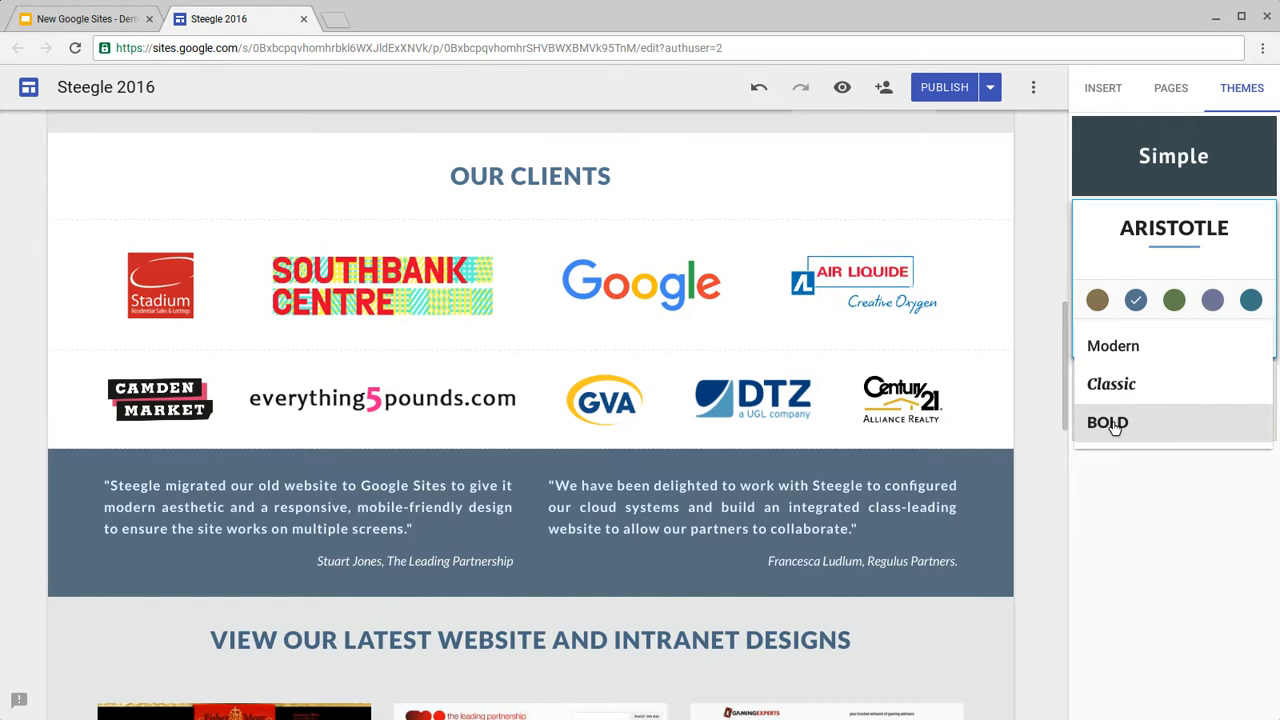
mouse_move(1115, 428)
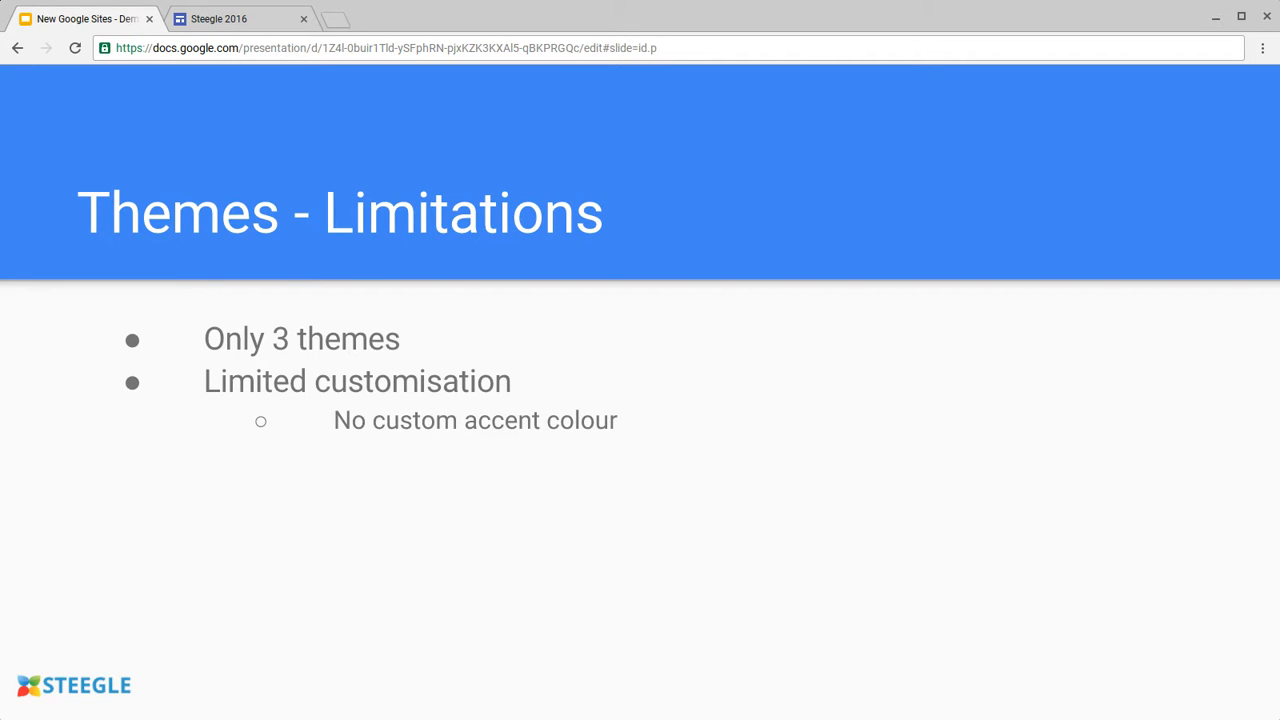
Step: Add 'No custom fonts' beneath 'No custom accent colour' on the Themes - Limitations slide
type("No custom fonts")
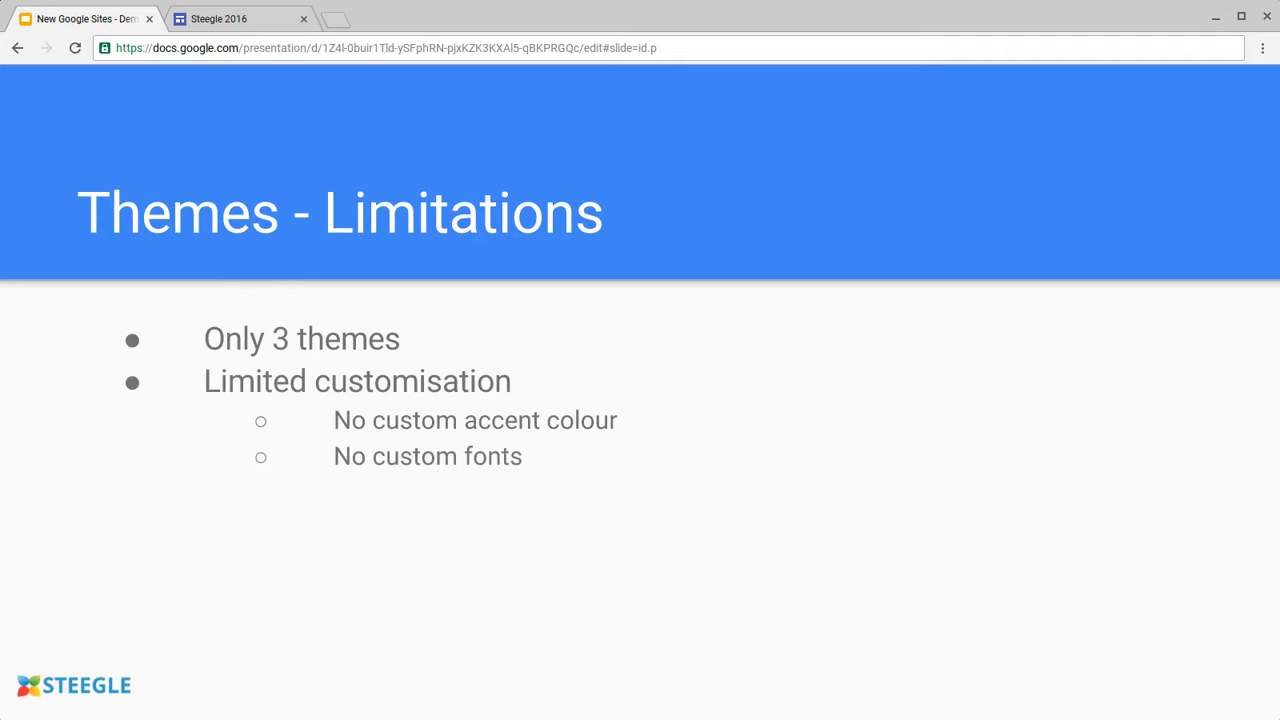